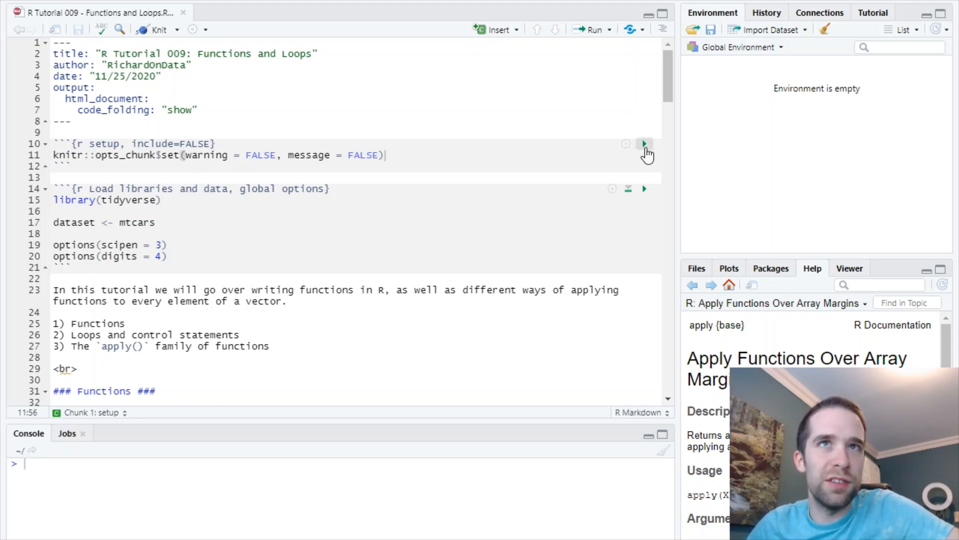
- Run the knitr setup chunk and the tidyverse chunk, loading mtcars as dataset
left_click(644, 144)
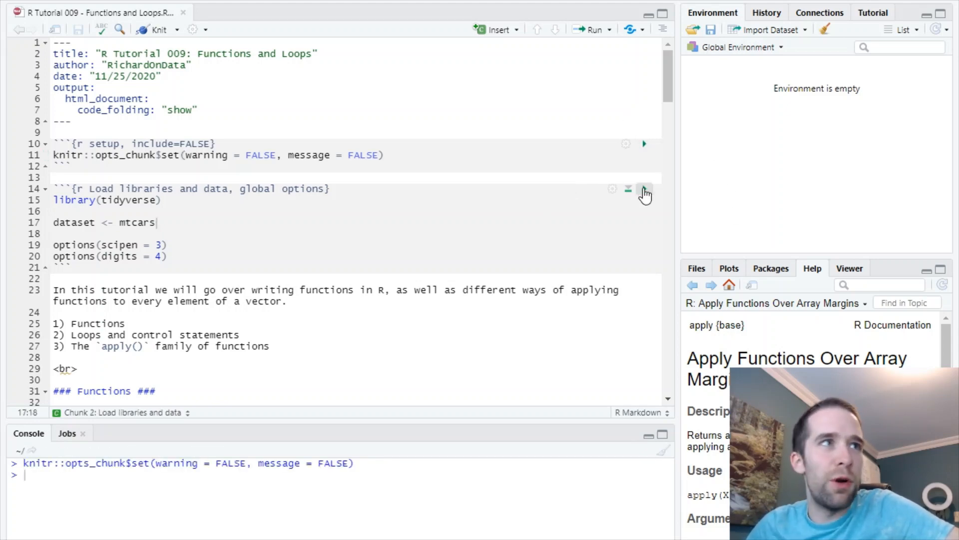
left_click(645, 189)
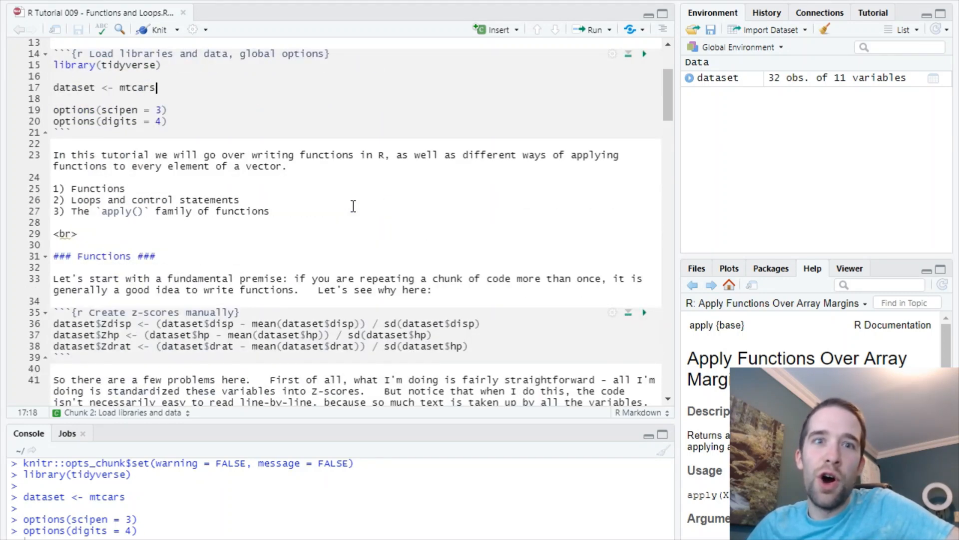
mouse_move(355, 208)
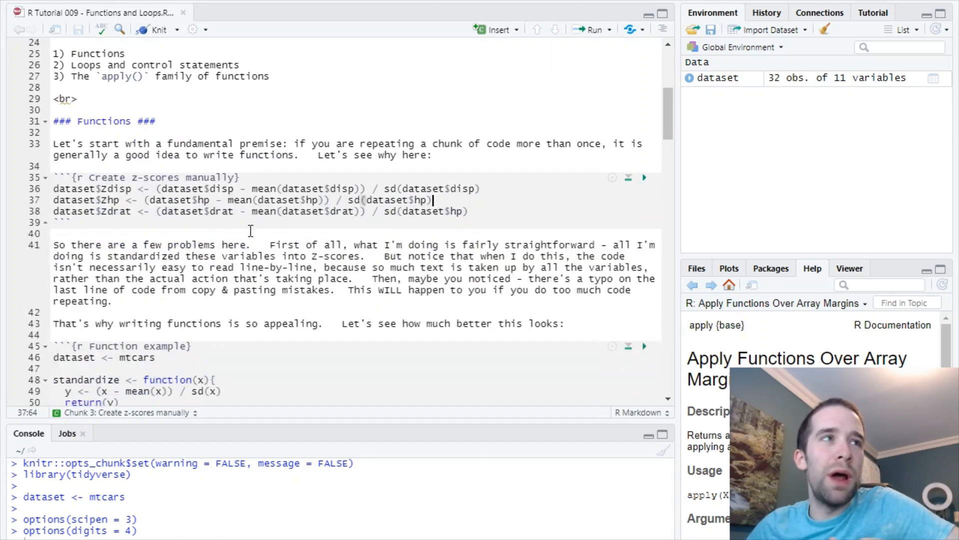
mouse_move(497, 191)
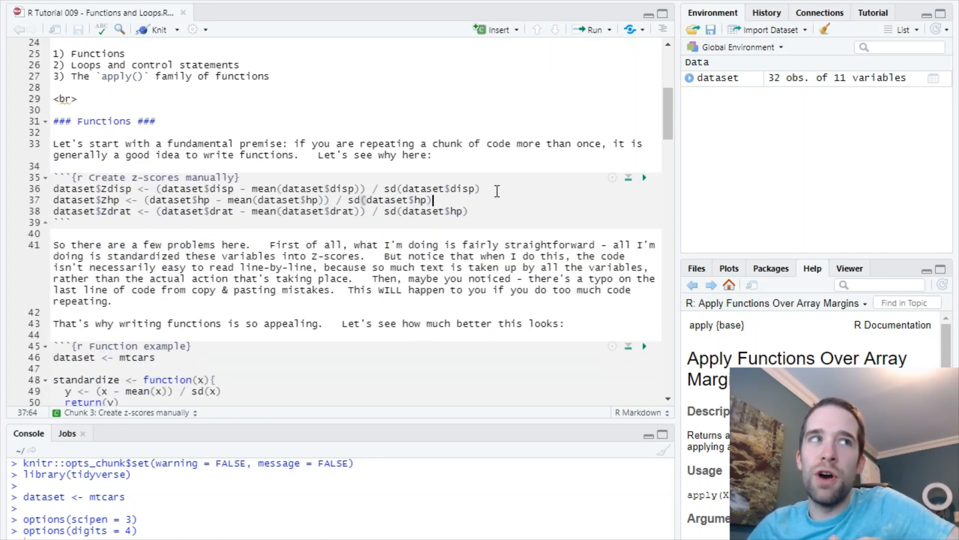
scroll("down", 3)
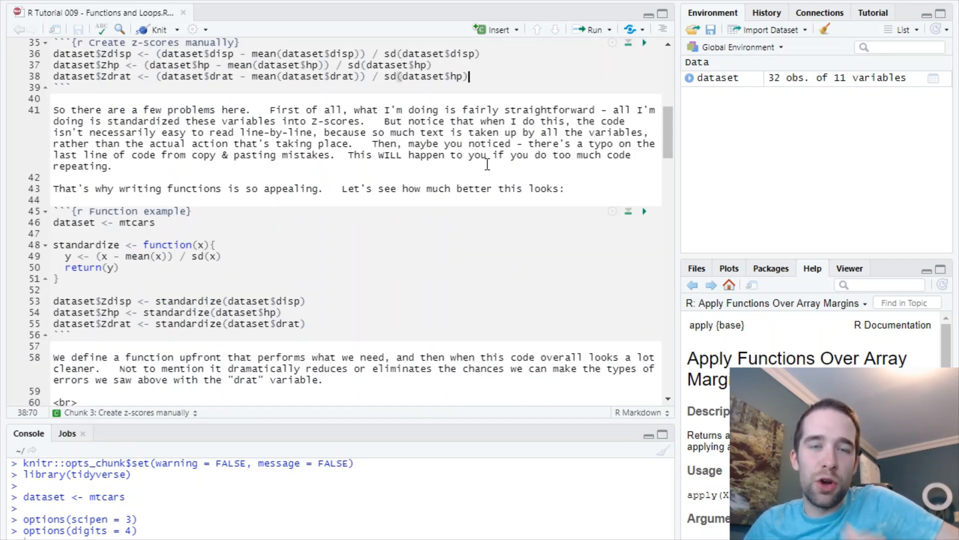
- Run the manual z-score chunk, adding three Z-score columns to dataset
scroll("down", 3)
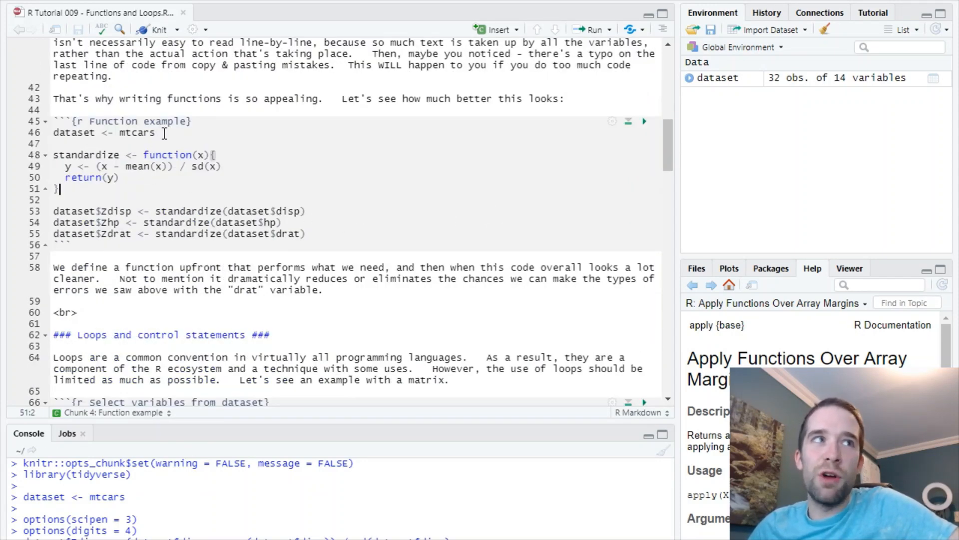
left_click(227, 139)
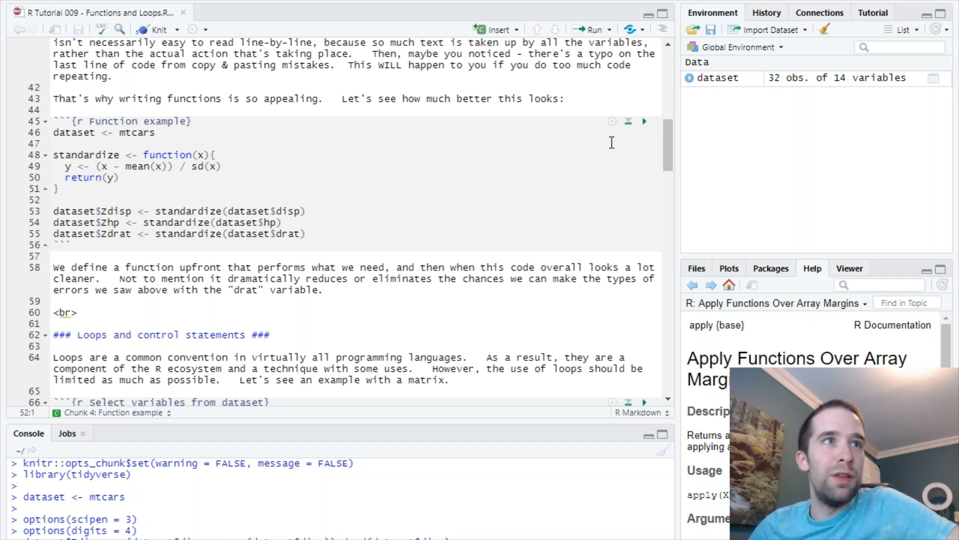
left_click(119, 177)
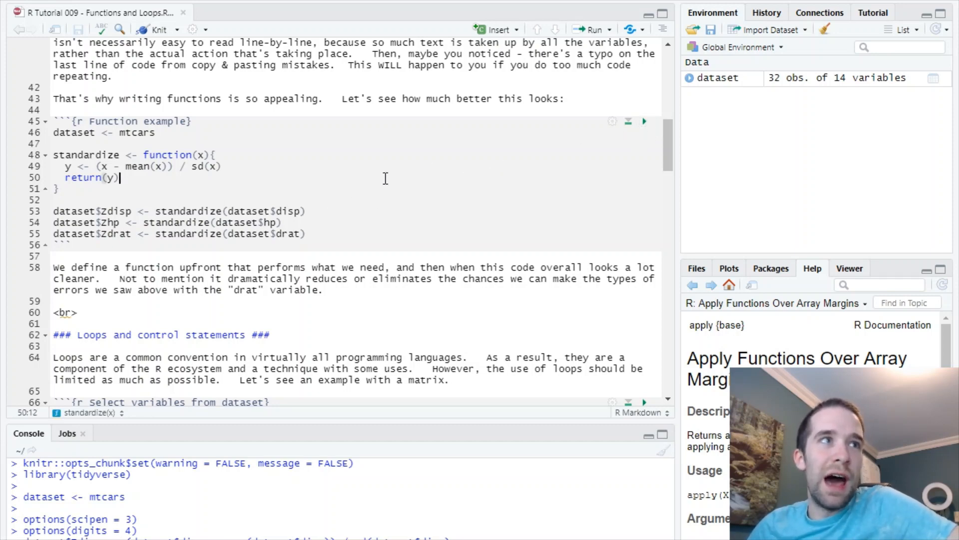
left_click(645, 121)
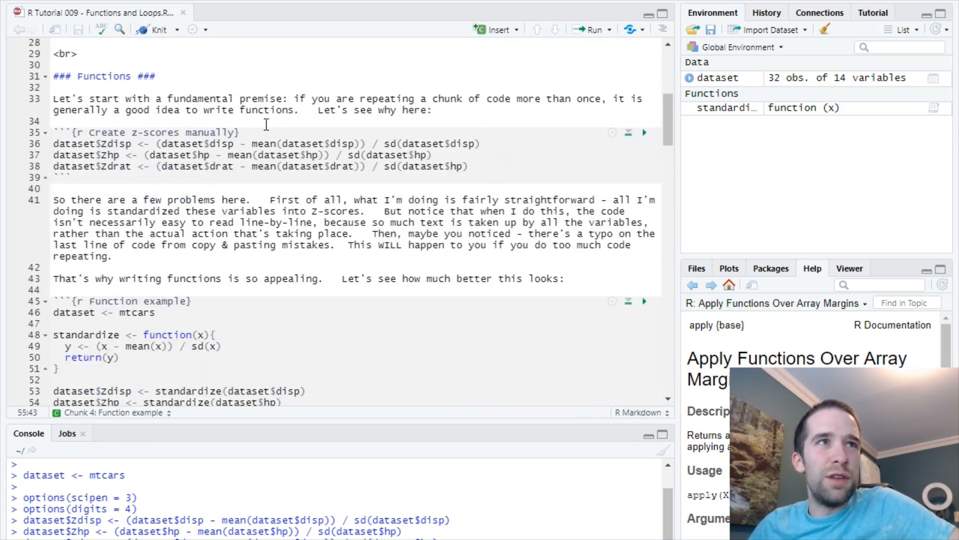
- Run the function example to define standardize(), highlighting its name in the Zdisp line
left_click(349, 144)
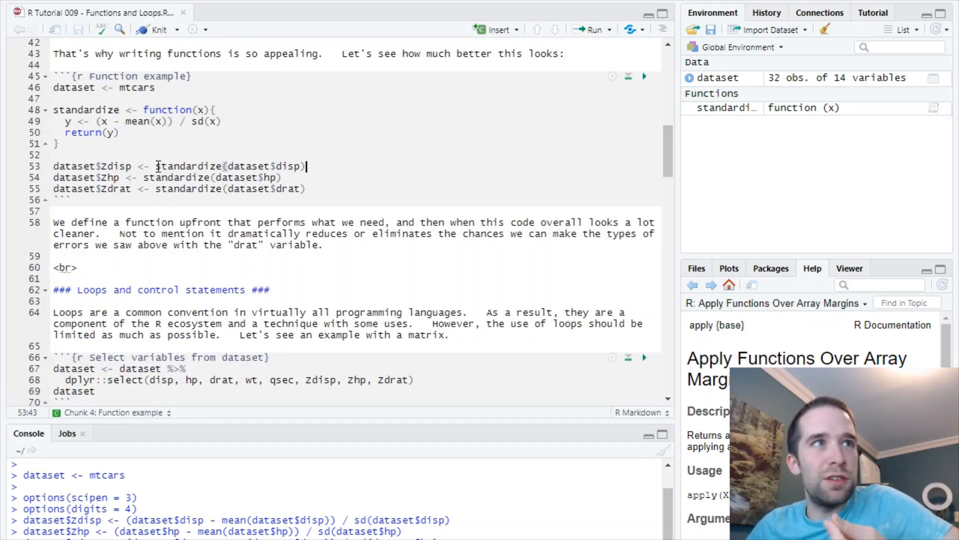
double_click(189, 166)
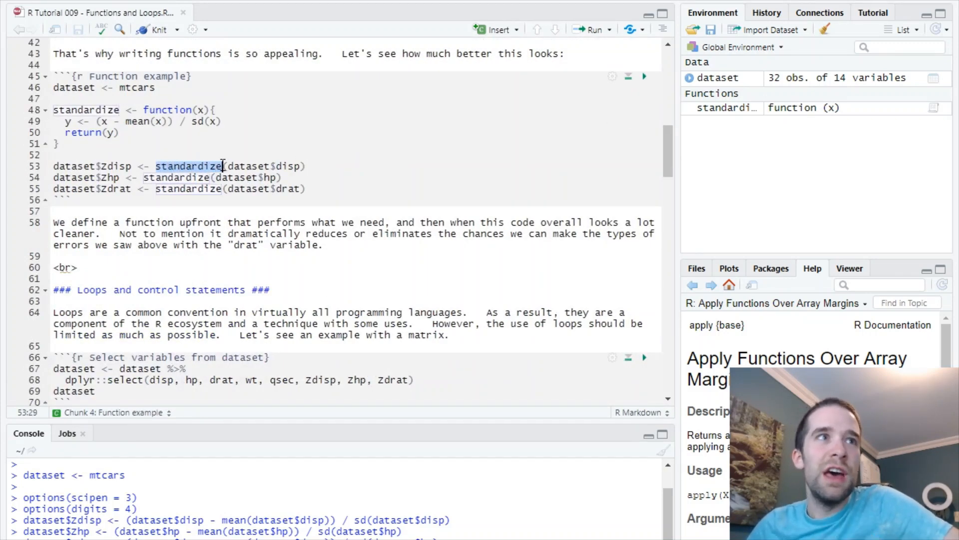
left_click(309, 167)
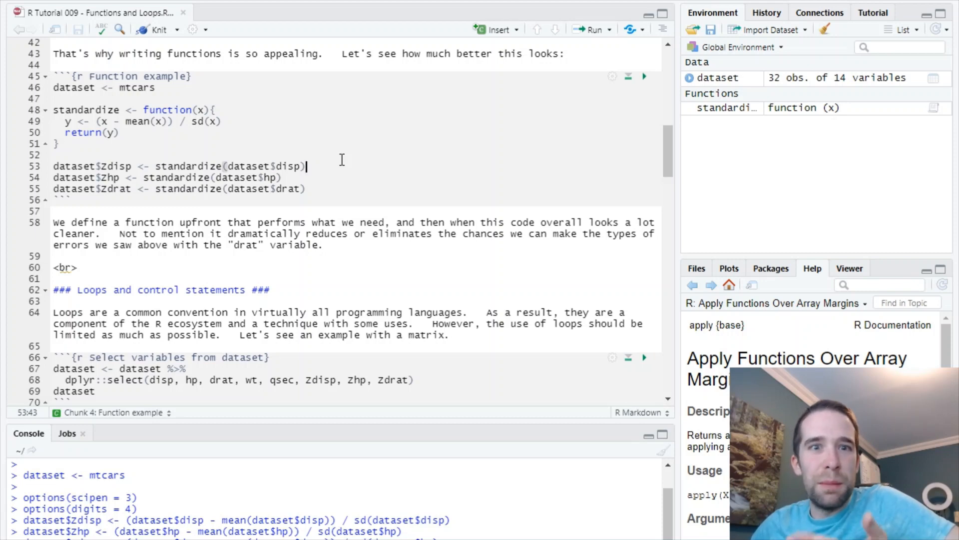
mouse_move(332, 152)
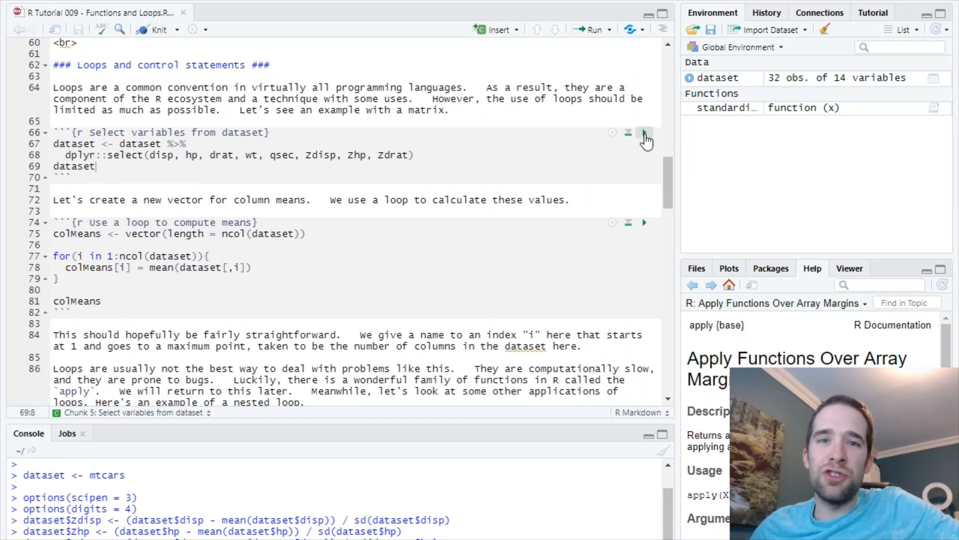
- Run the select-variables chunk to keep 8 columns and scroll through the tibble
left_click(644, 132)
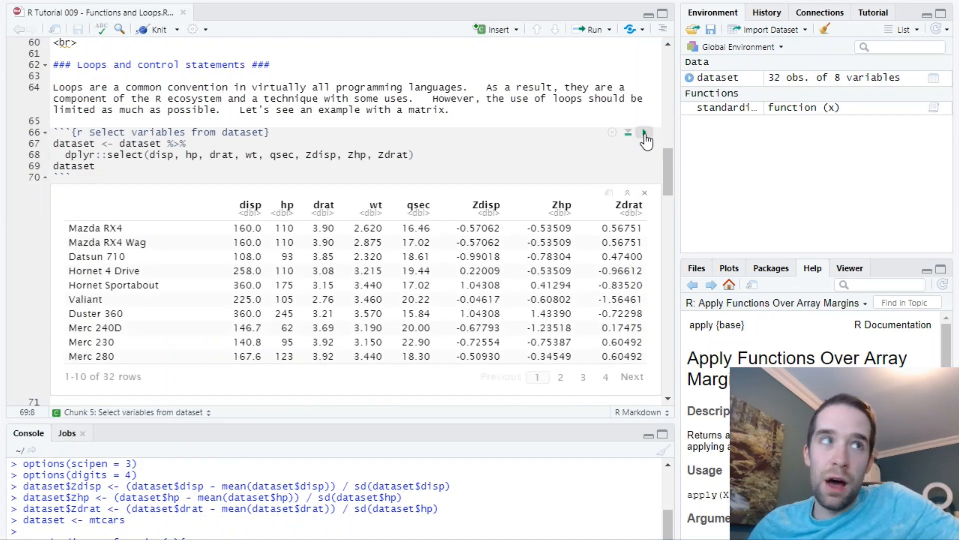
scroll("down", 3)
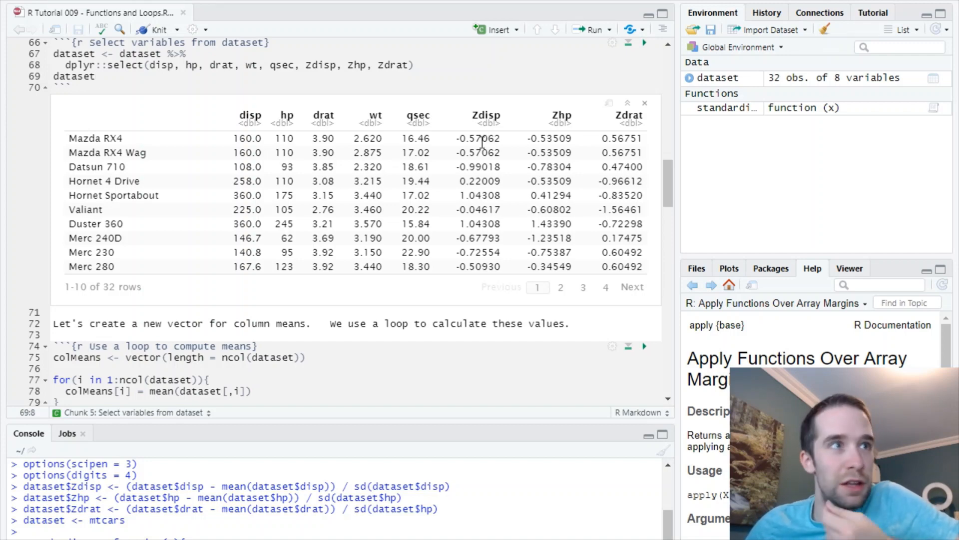
scroll("down", 3)
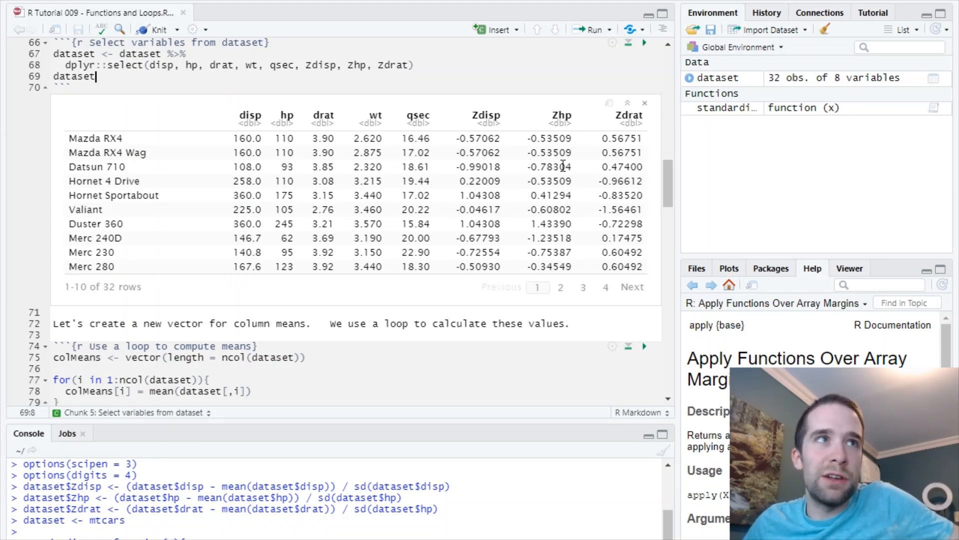
mouse_move(278, 182)
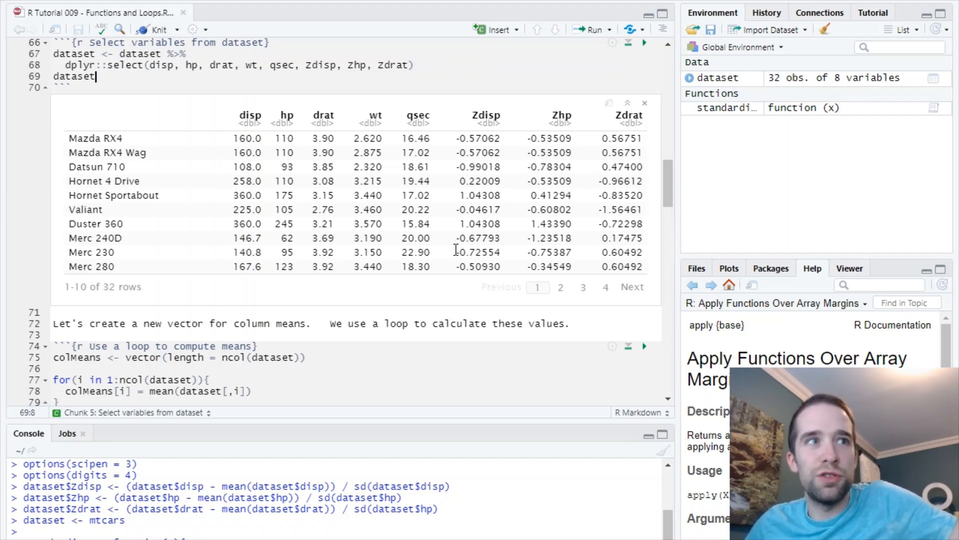
scroll("down", 3)
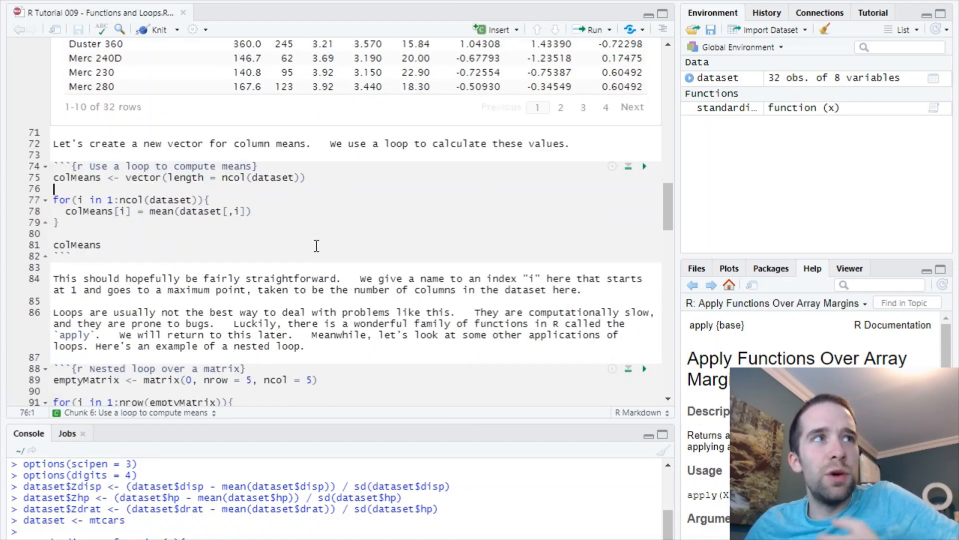
- Re-run all chunks above, then run the loop chunk printing eight column means
scroll("down", 3)
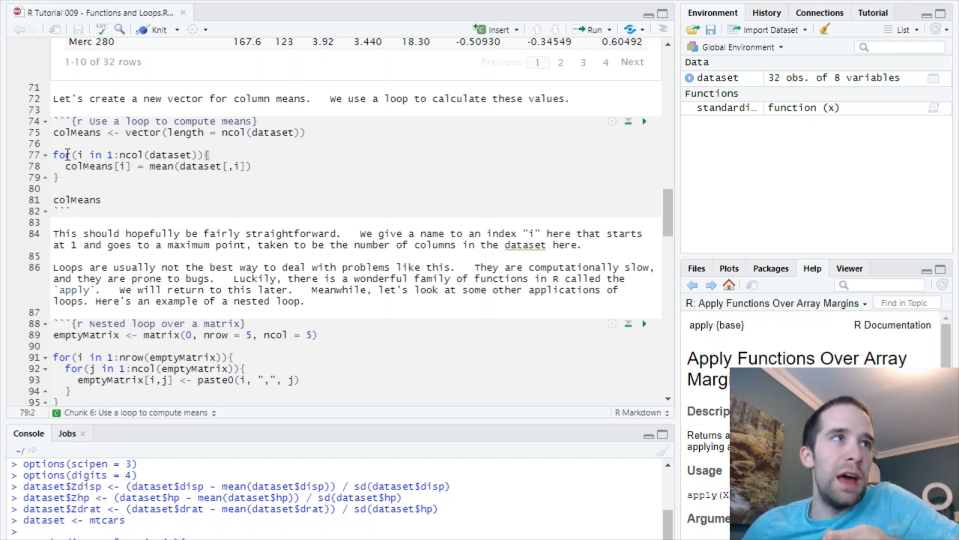
left_click(92, 166)
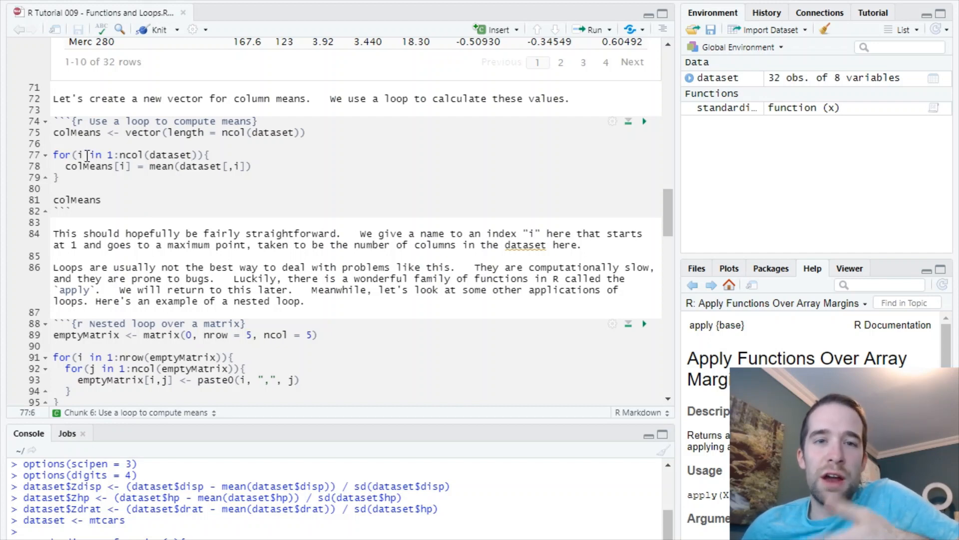
left_click(82, 154)
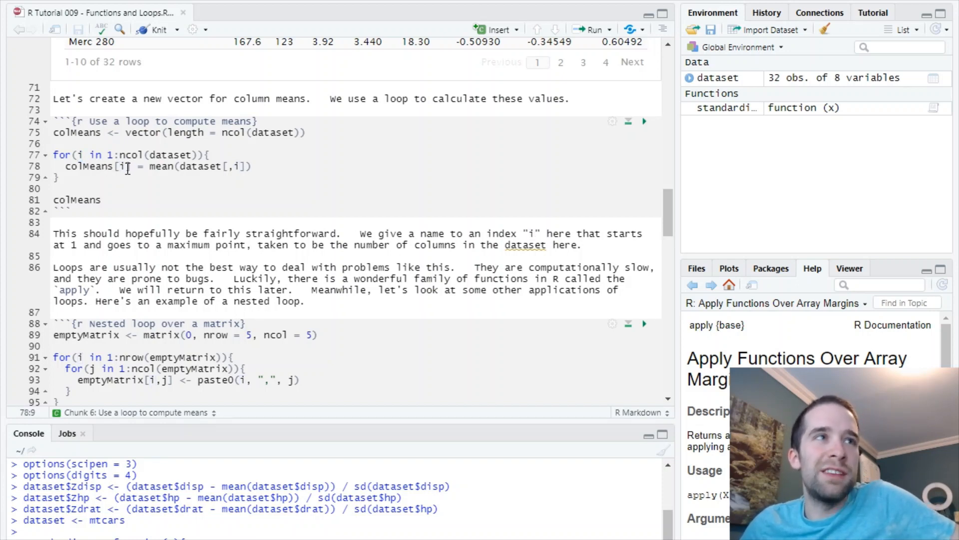
mouse_move(170, 167)
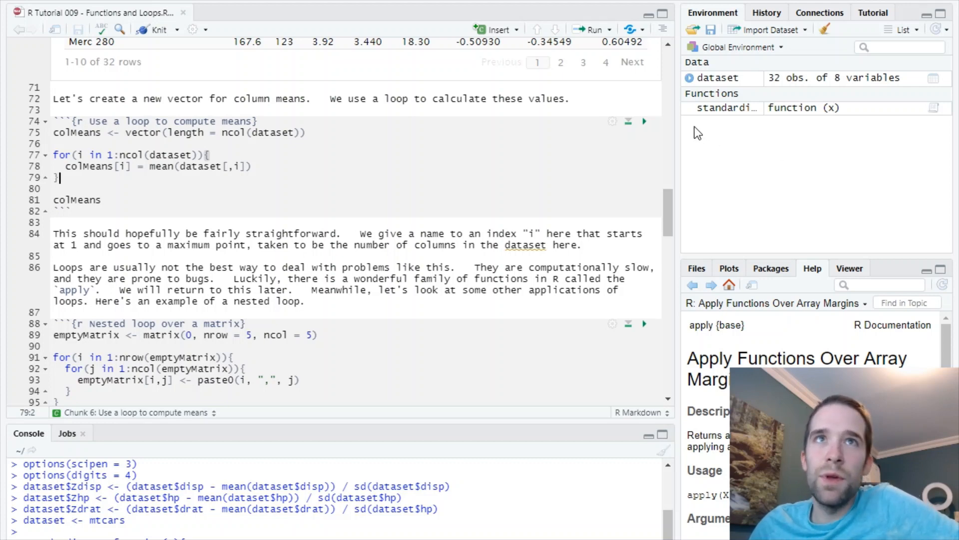
left_click(644, 122)
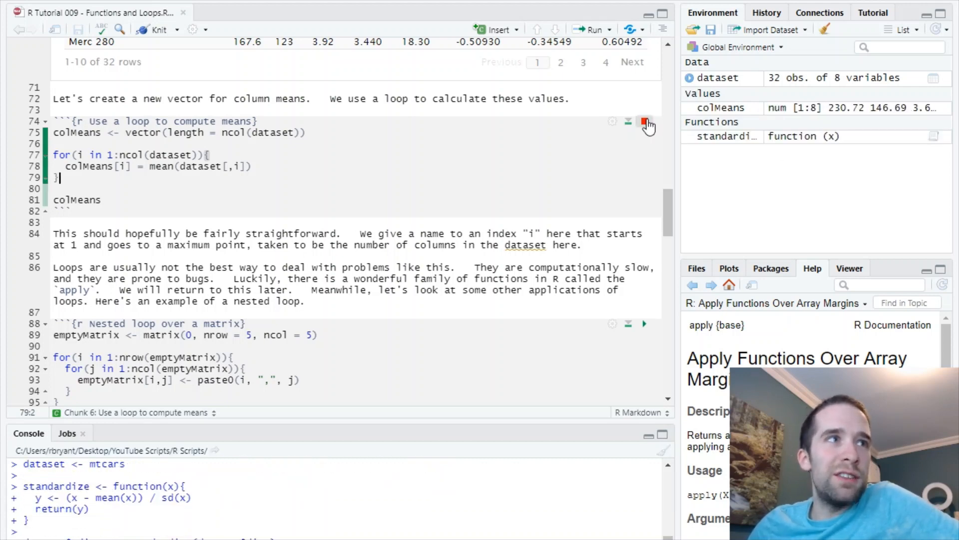
left_click(644, 122)
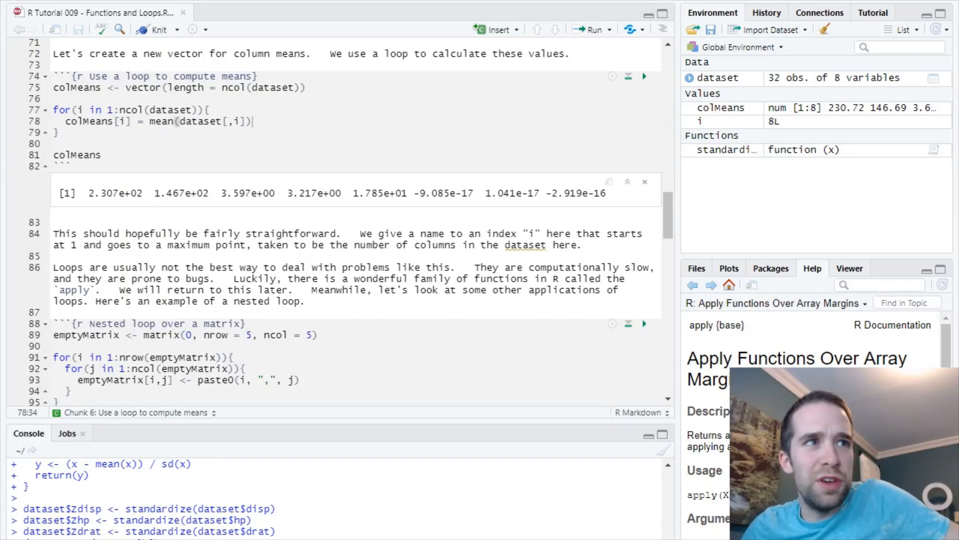
left_click(441, 233)
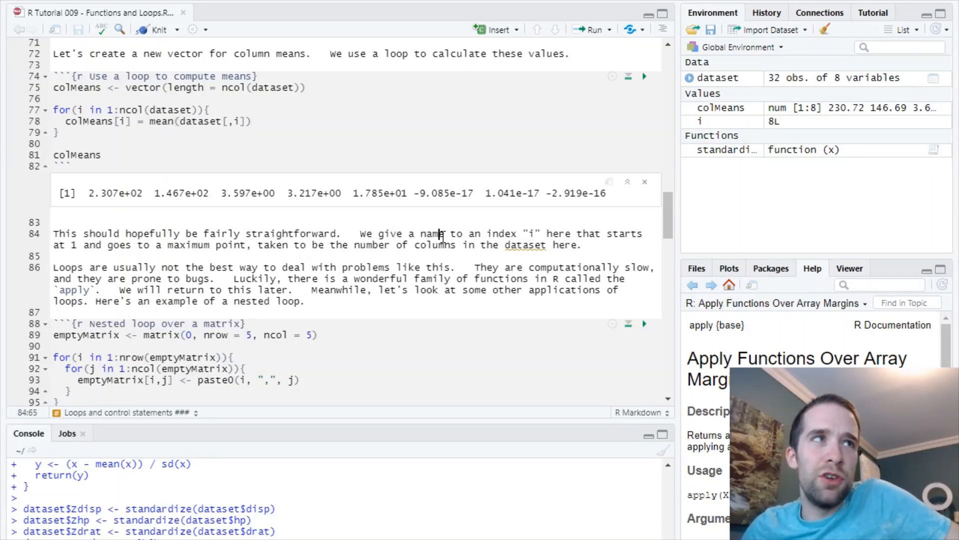
- Run the nested for-loop chunk, filling the 5×5 emptyMatrix with labels like '1,1'
scroll("down", 3)
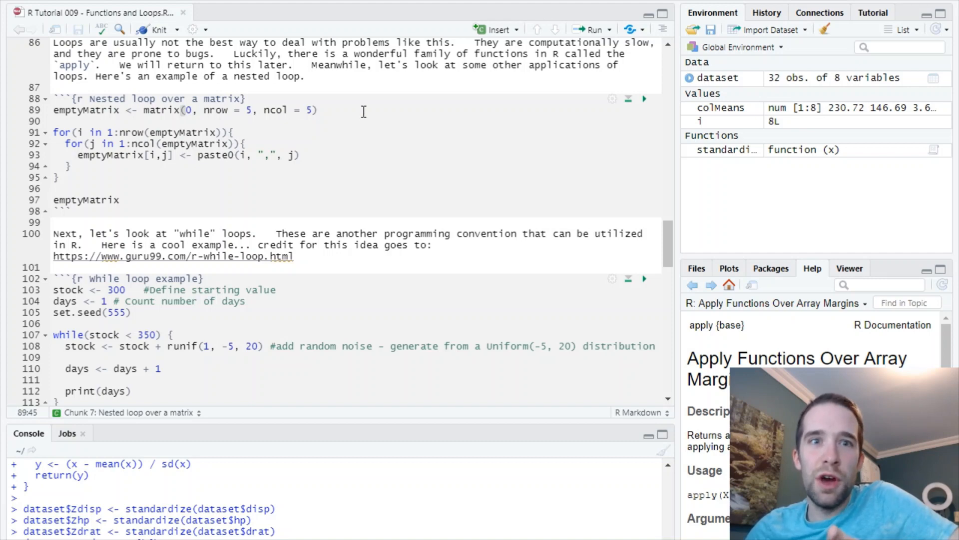
mouse_move(385, 104)
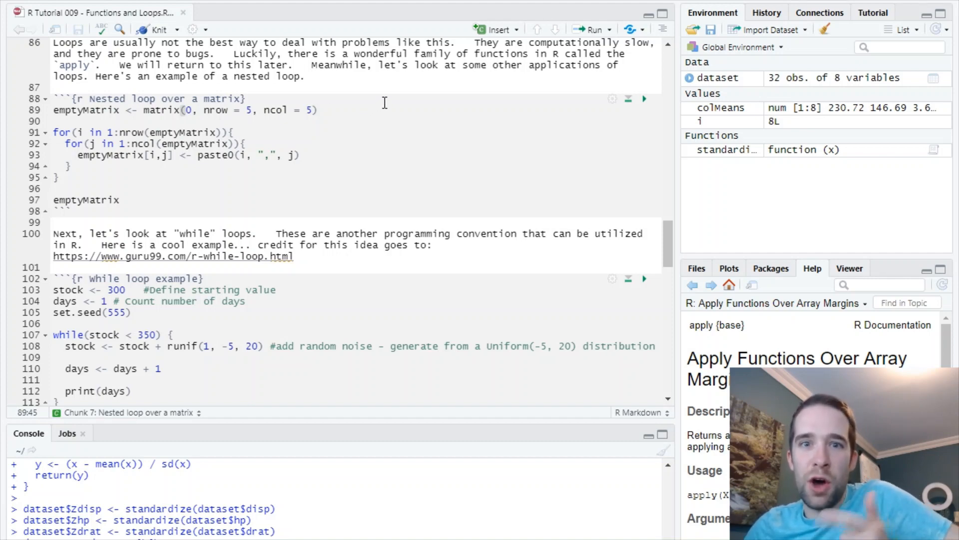
mouse_move(382, 97)
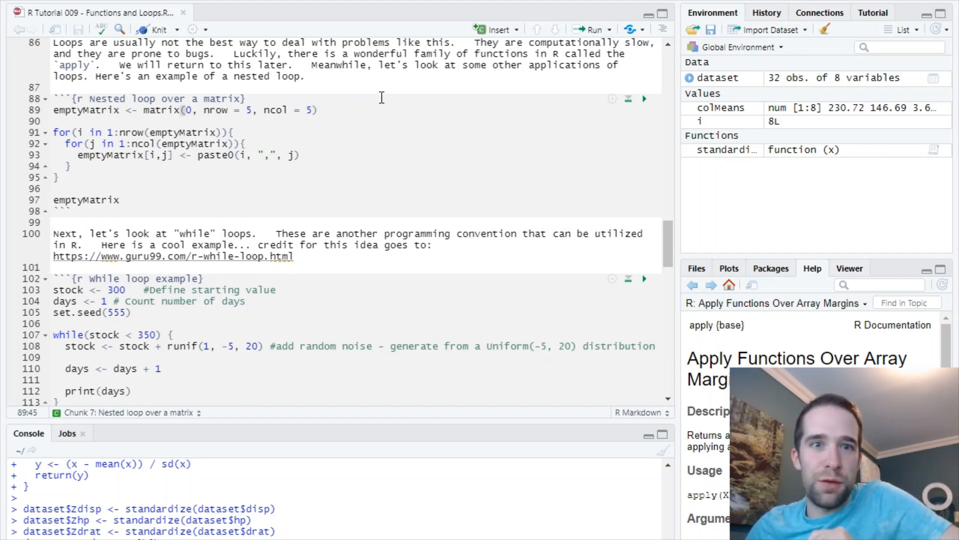
mouse_move(379, 114)
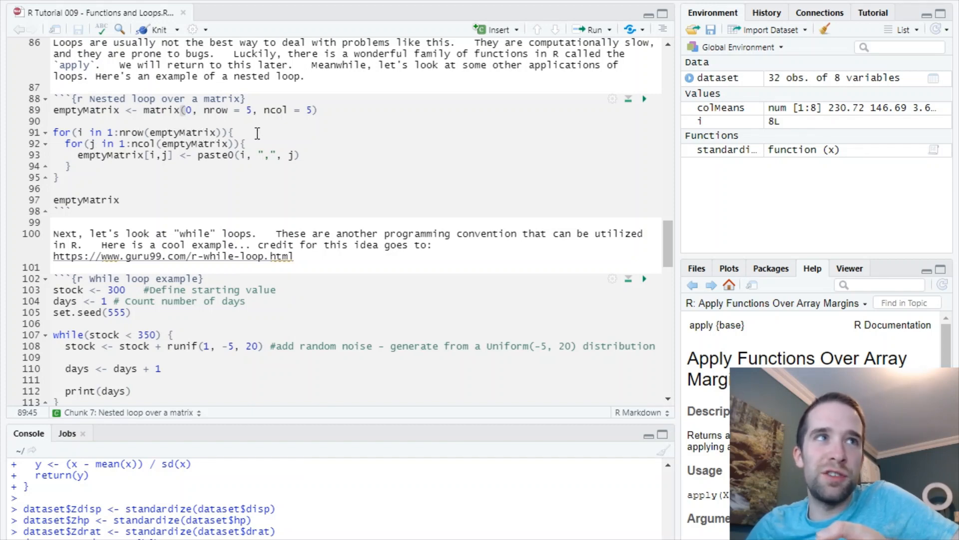
left_click(84, 133)
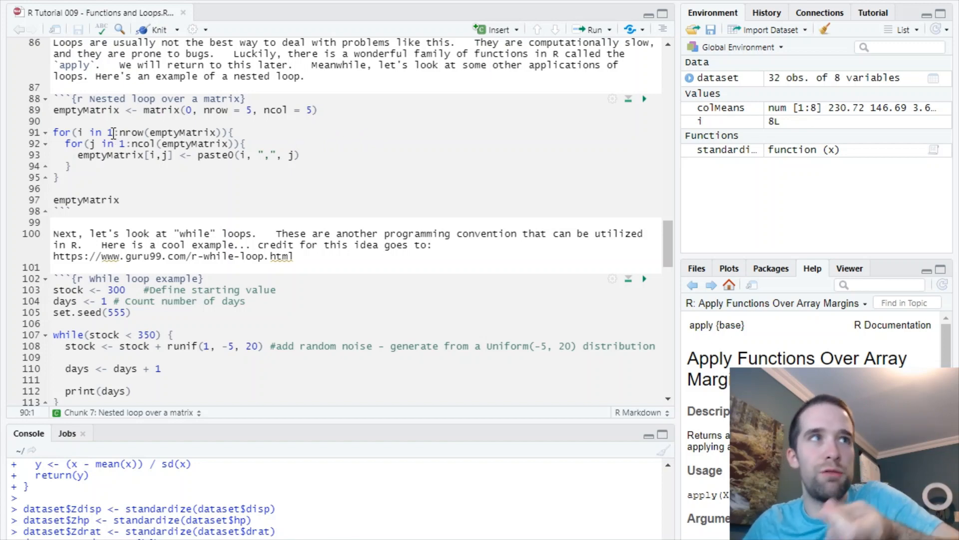
left_click(93, 143)
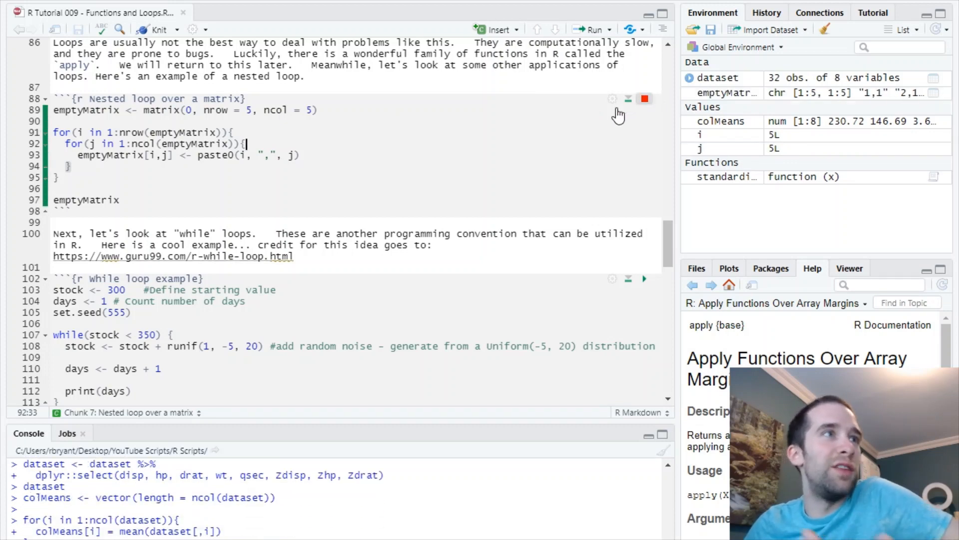
left_click(644, 99)
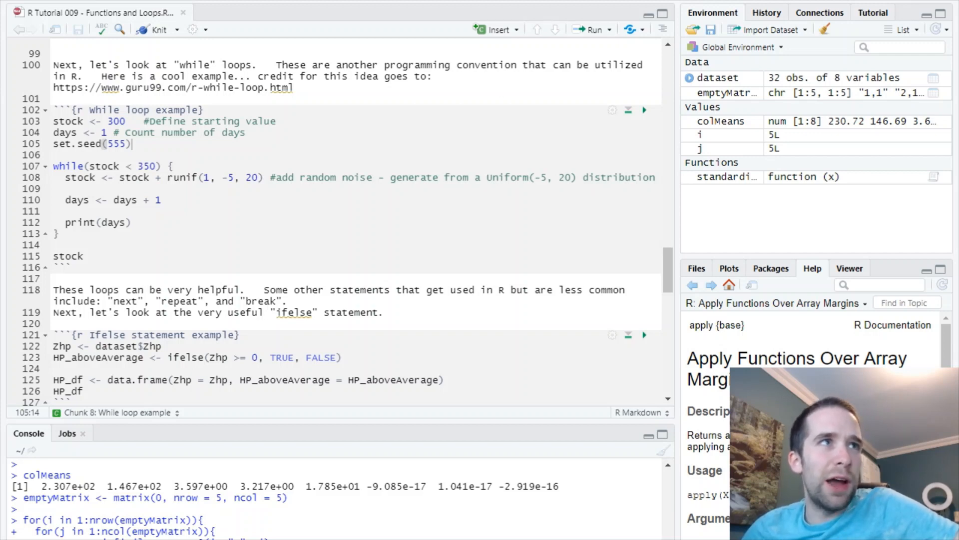
left_click(424, 215)
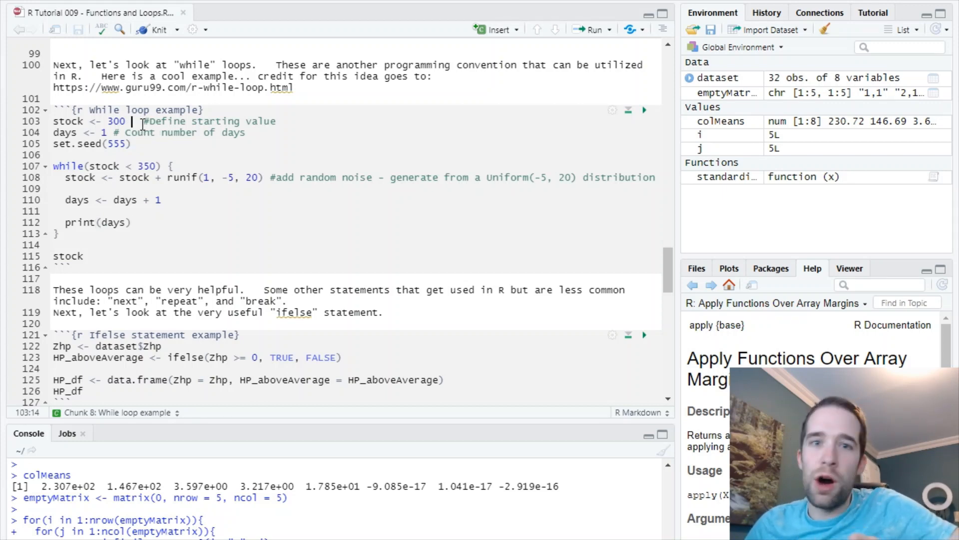
left_click(112, 133)
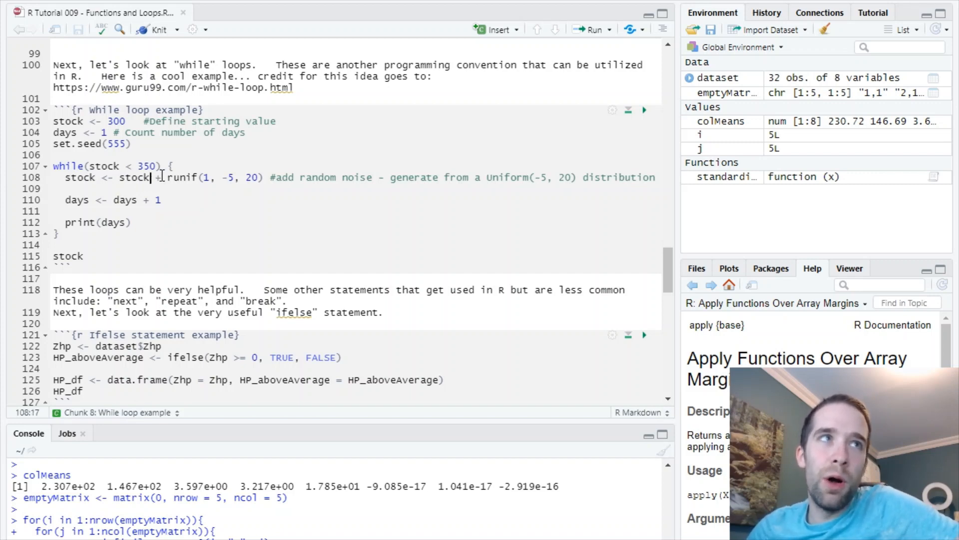
left_click(131, 144)
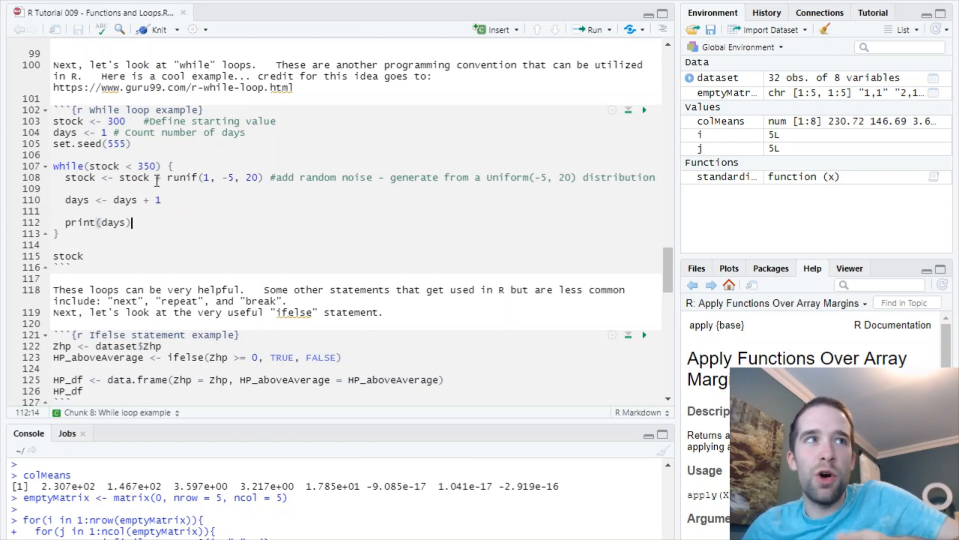
mouse_move(129, 179)
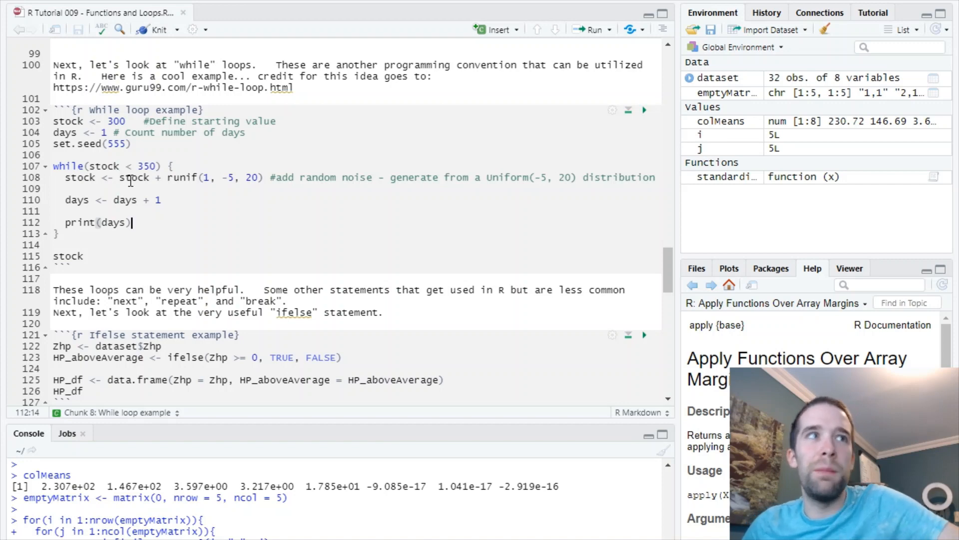
mouse_move(180, 164)
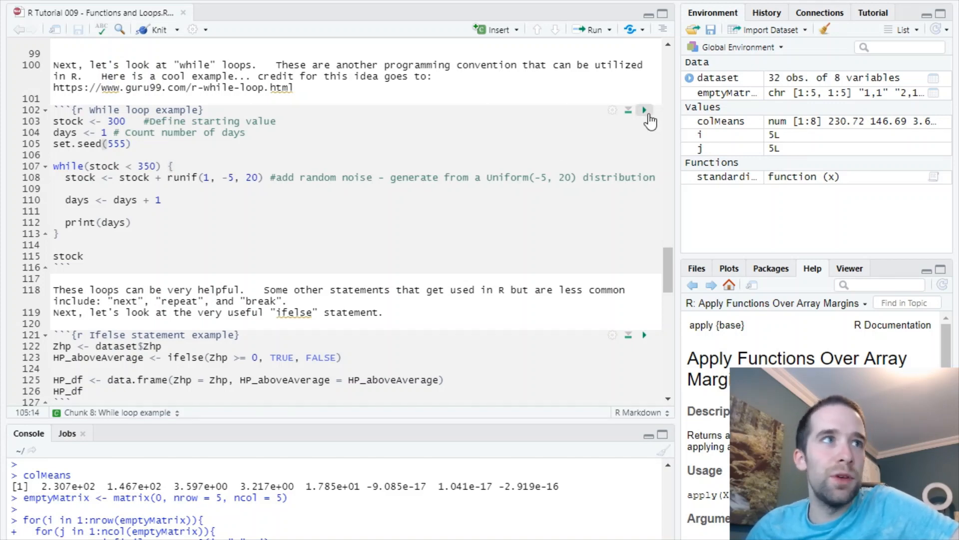
- Run the while loop chunk, printing days 2–6 and a final stock of 353.2
left_click(644, 110)
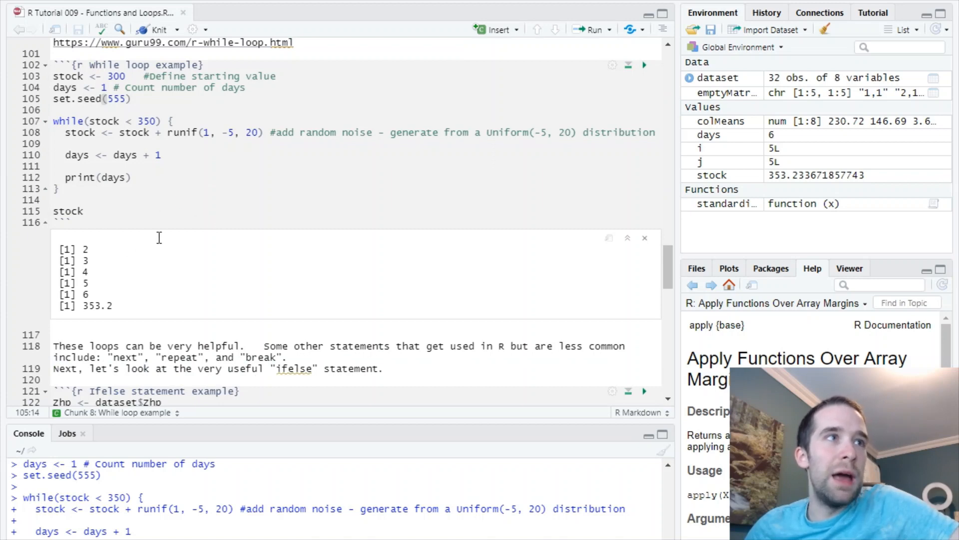
mouse_move(120, 295)
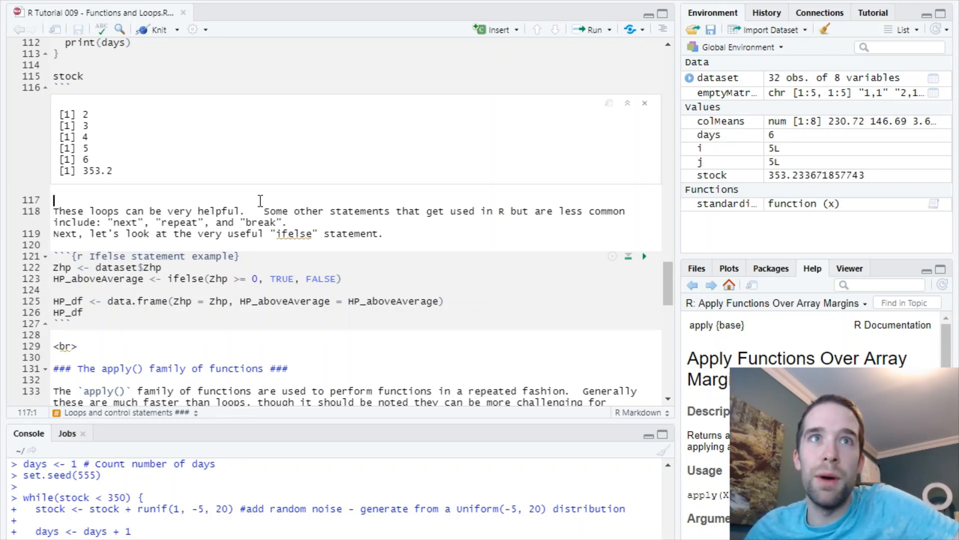
left_click(290, 222)
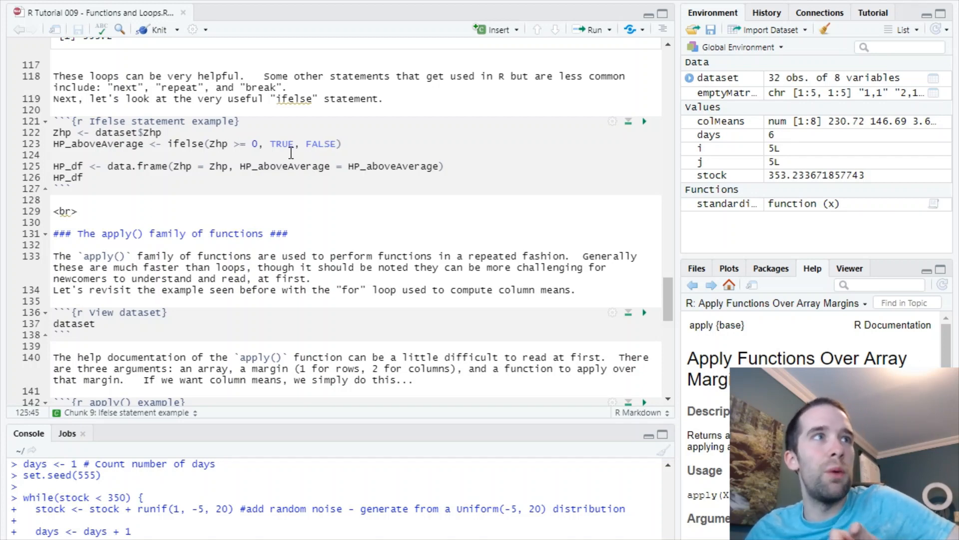
- Run the ifelse chunk, building HP_df with TRUE/FALSE HP_aboveAverage for each Zhp
left_click(93, 143)
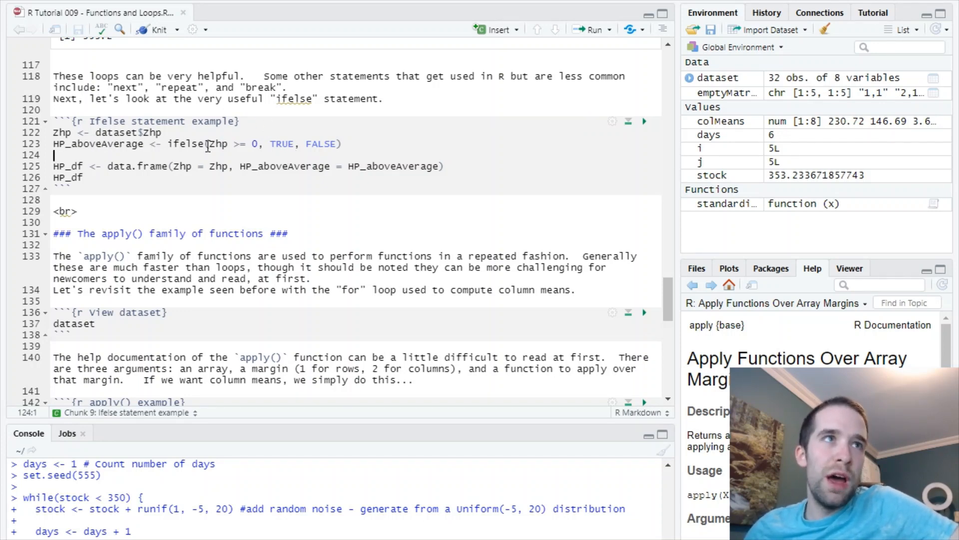
left_click(227, 143)
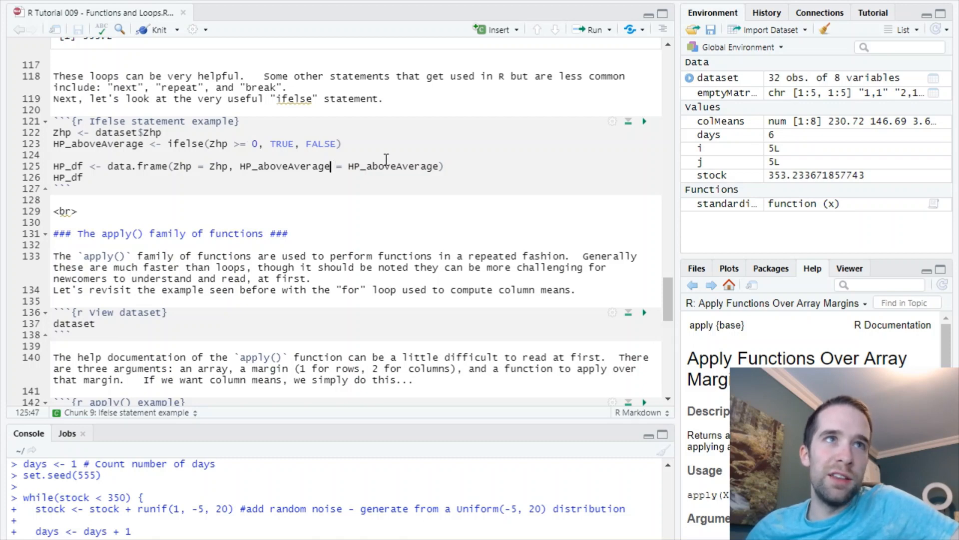
left_click(645, 121)
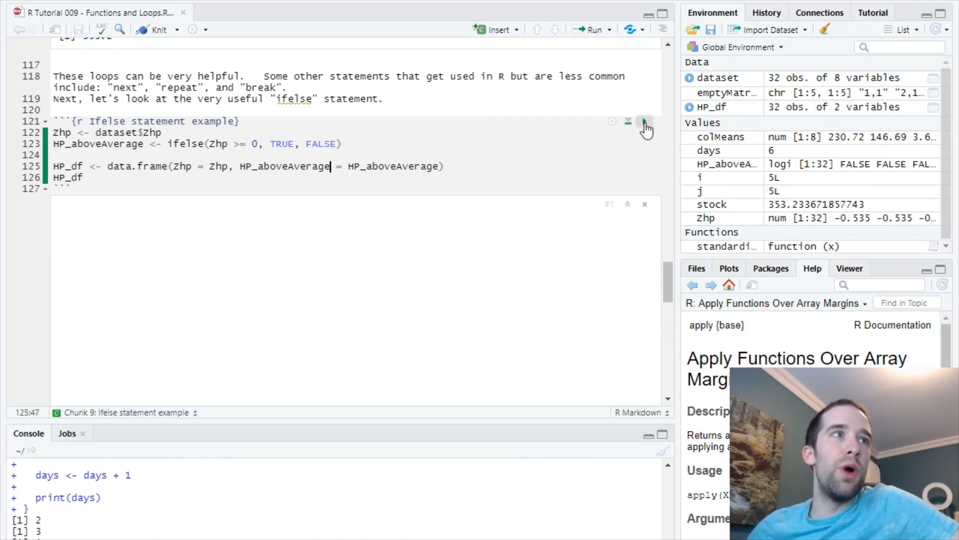
left_click(644, 122)
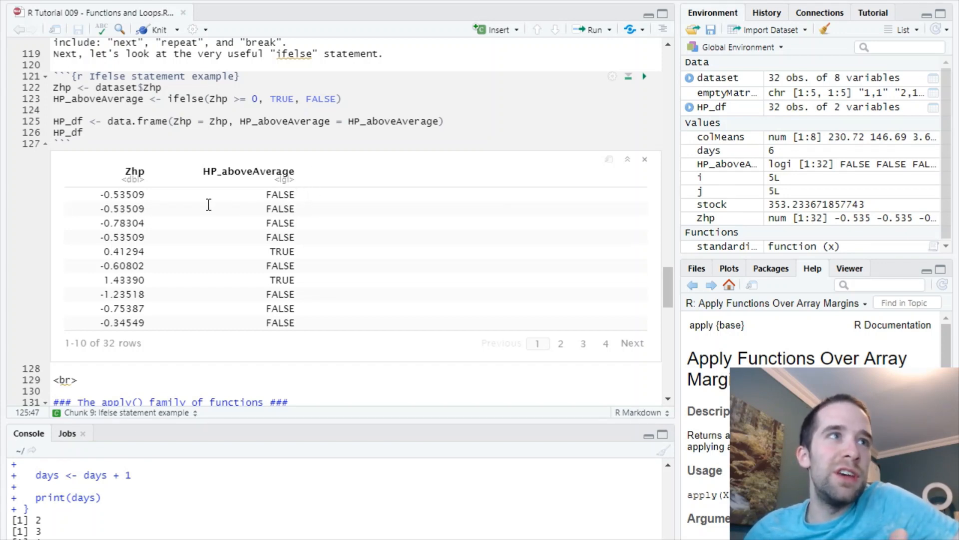
mouse_move(173, 253)
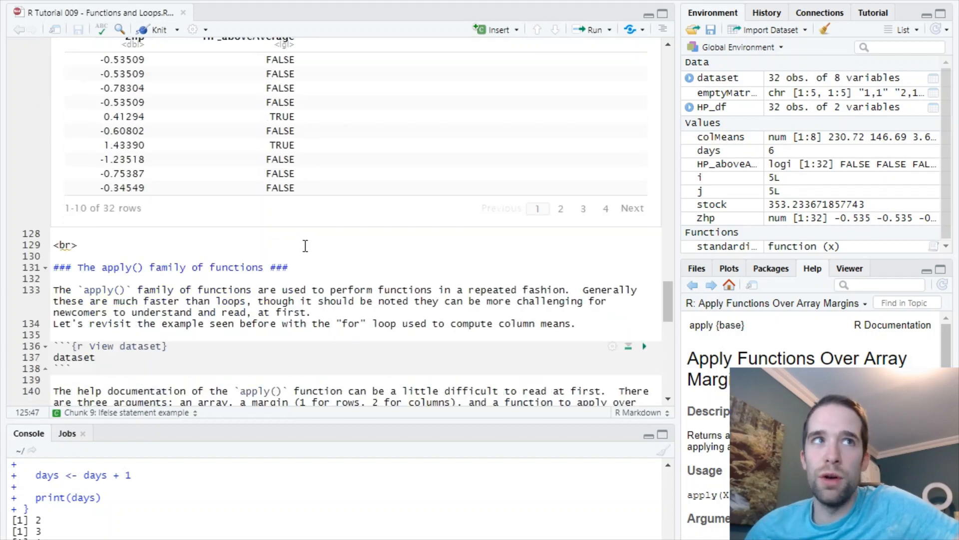
scroll("down", 3)
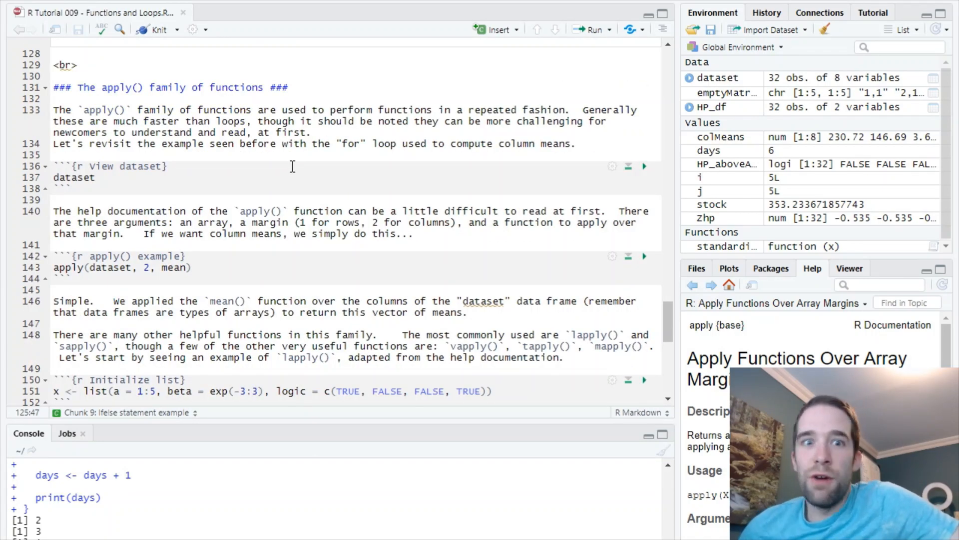
mouse_move(386, 256)
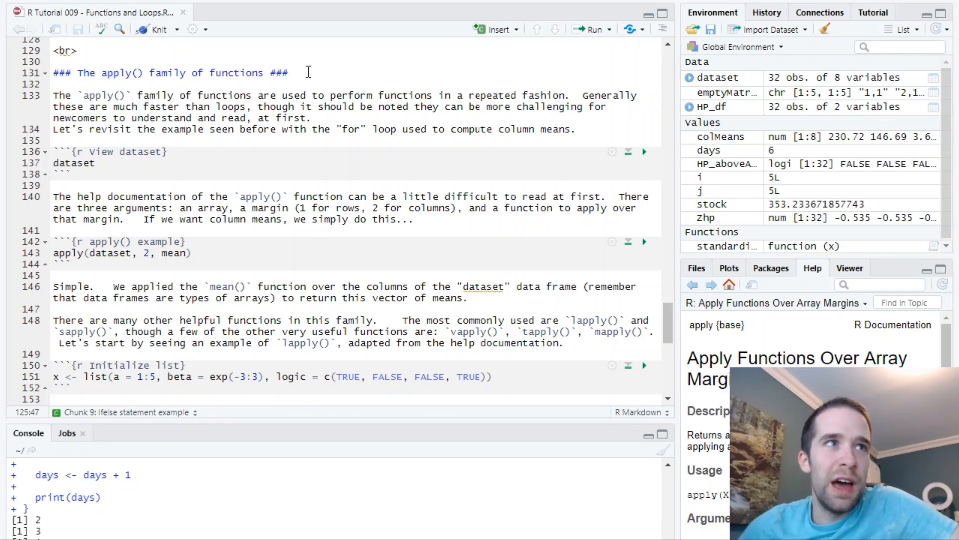
mouse_move(353, 144)
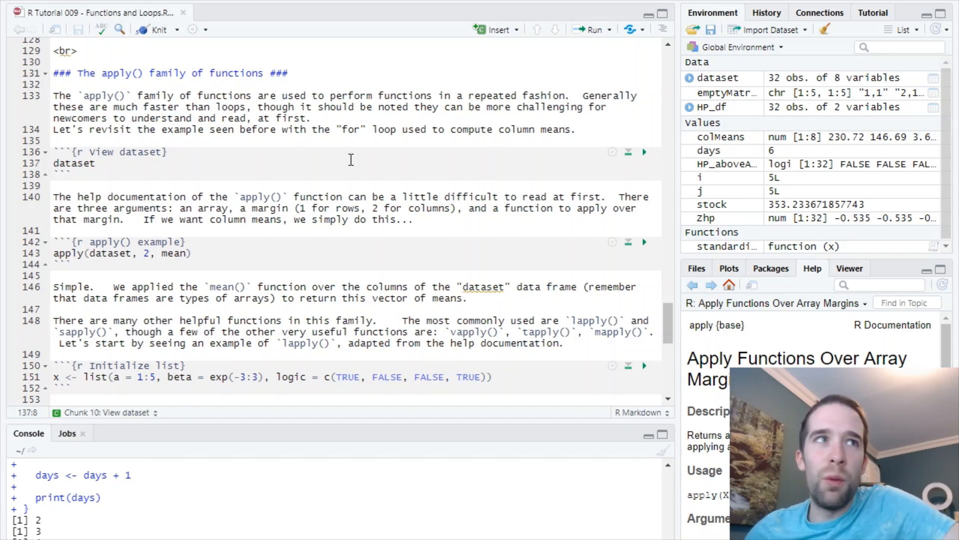
mouse_move(373, 170)
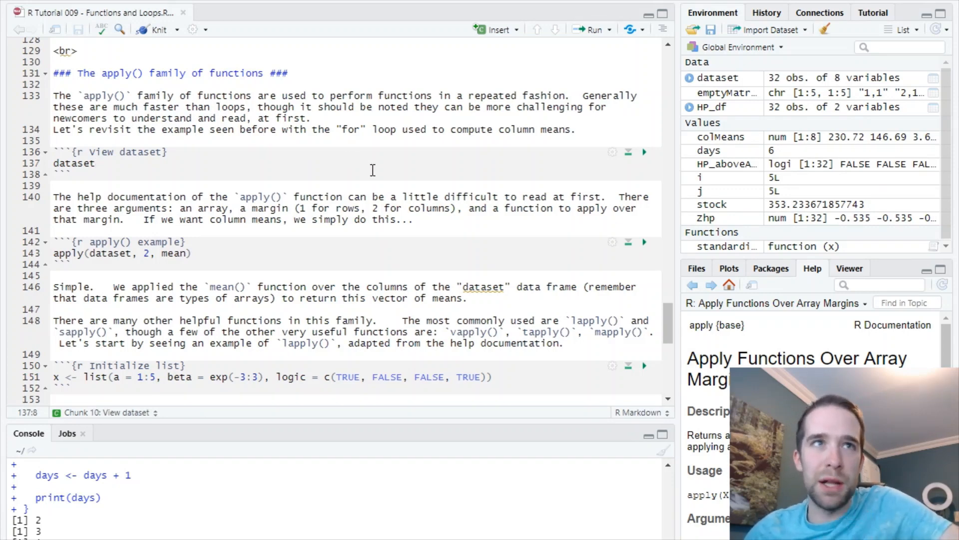
- Run the view dataset chunk to show the 32-row table with Z-score columns
left_click(645, 152)
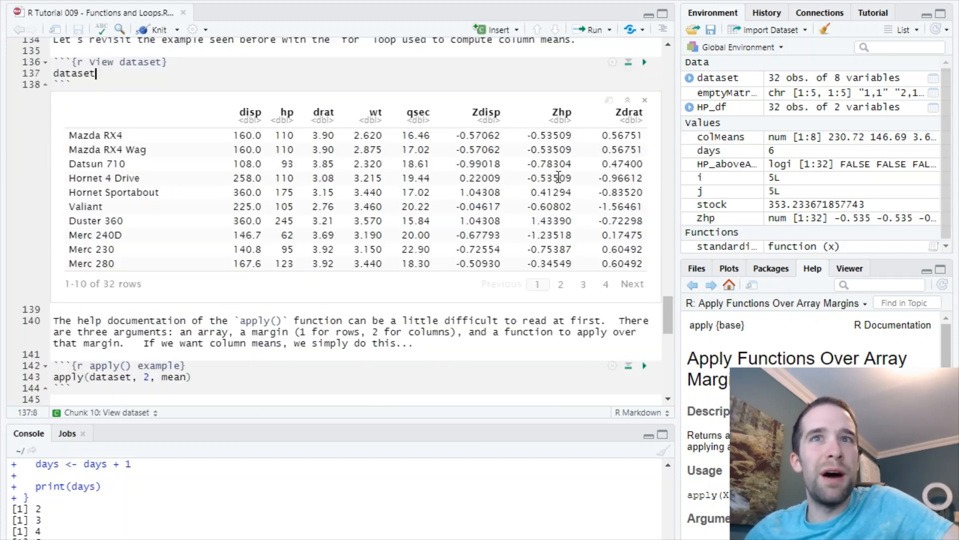
mouse_move(783, 352)
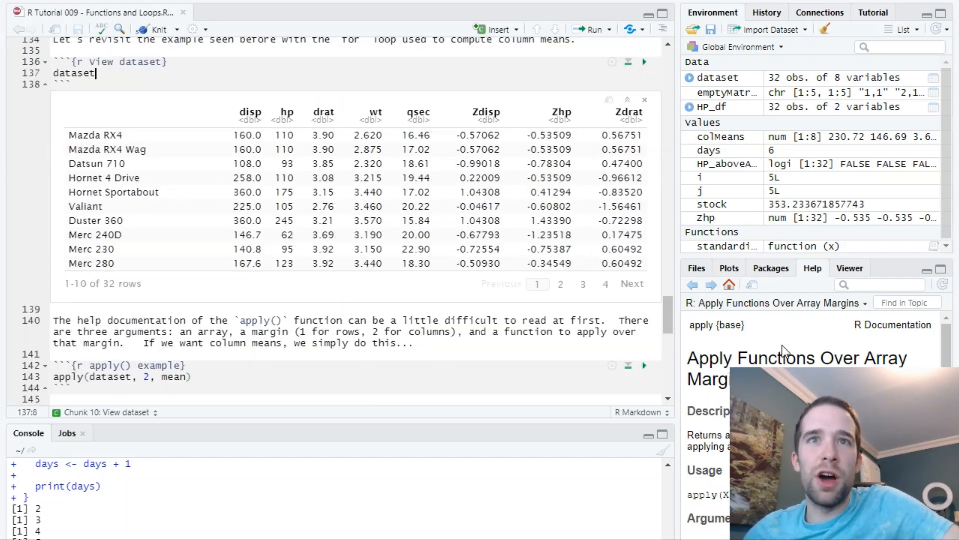
mouse_move(545, 300)
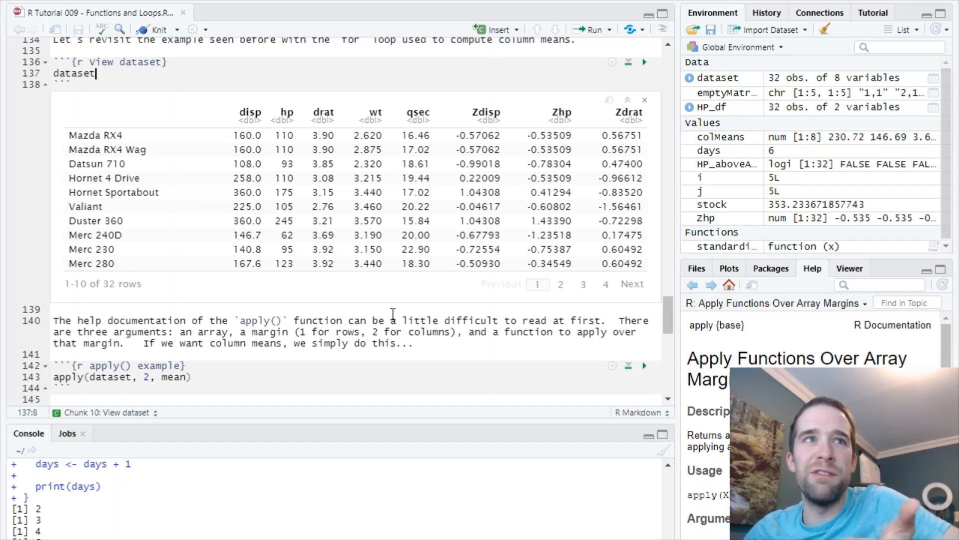
- Run the apply() chunk, printing means for disp, hp, drat, wt, qsec and Z-scores
scroll("down", 3)
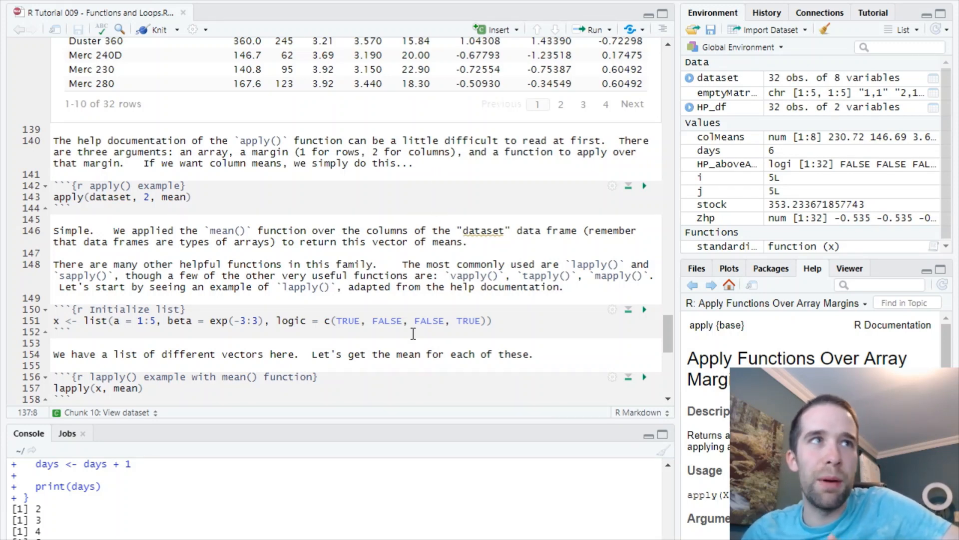
scroll("down", 3)
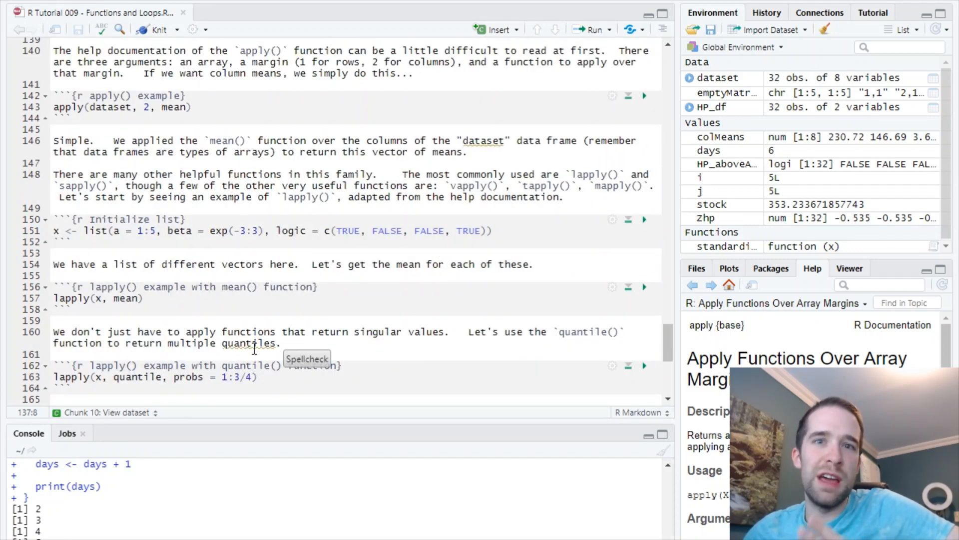
left_click(110, 112)
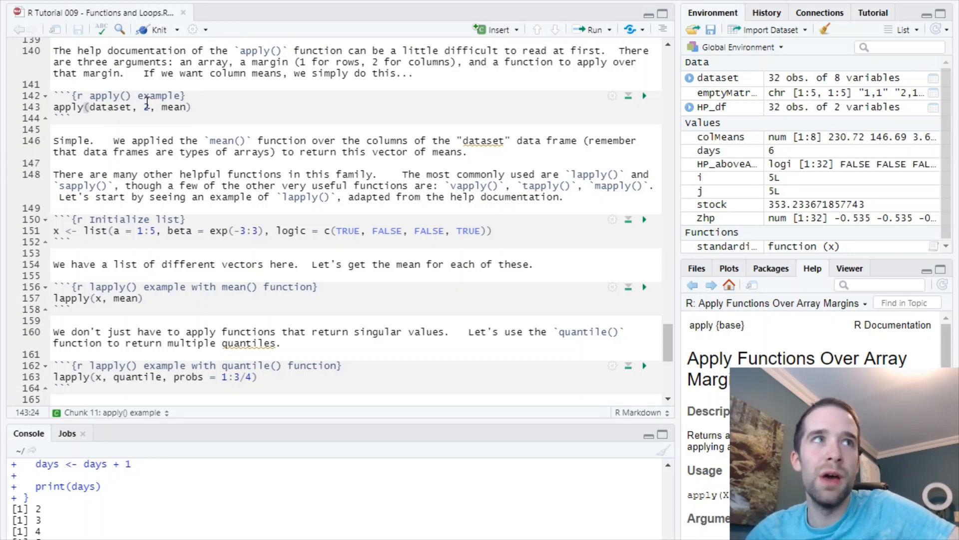
mouse_move(145, 112)
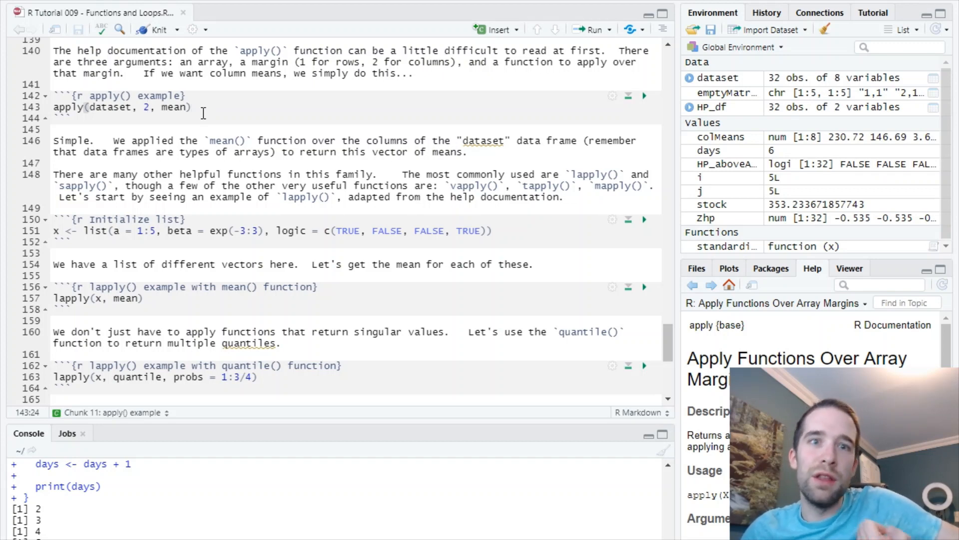
mouse_move(199, 106)
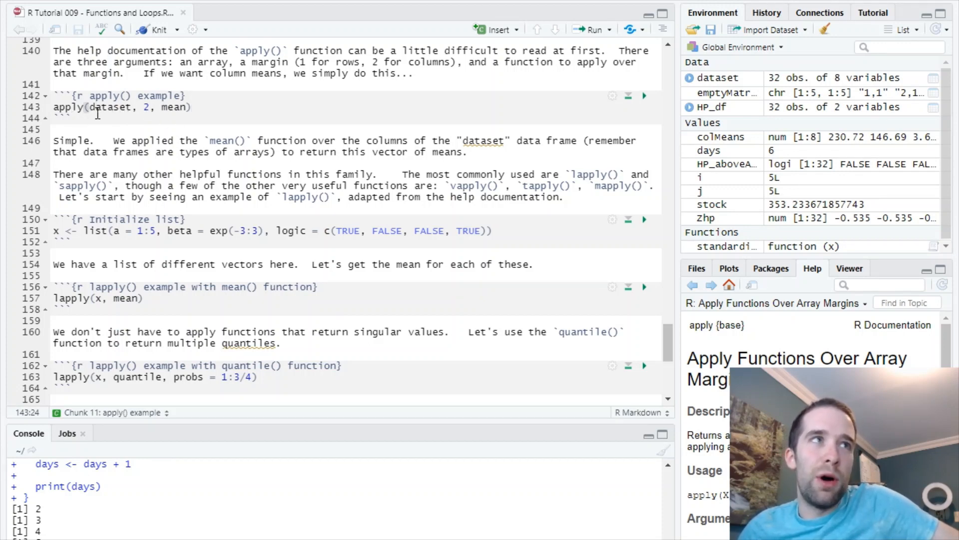
left_click(160, 107)
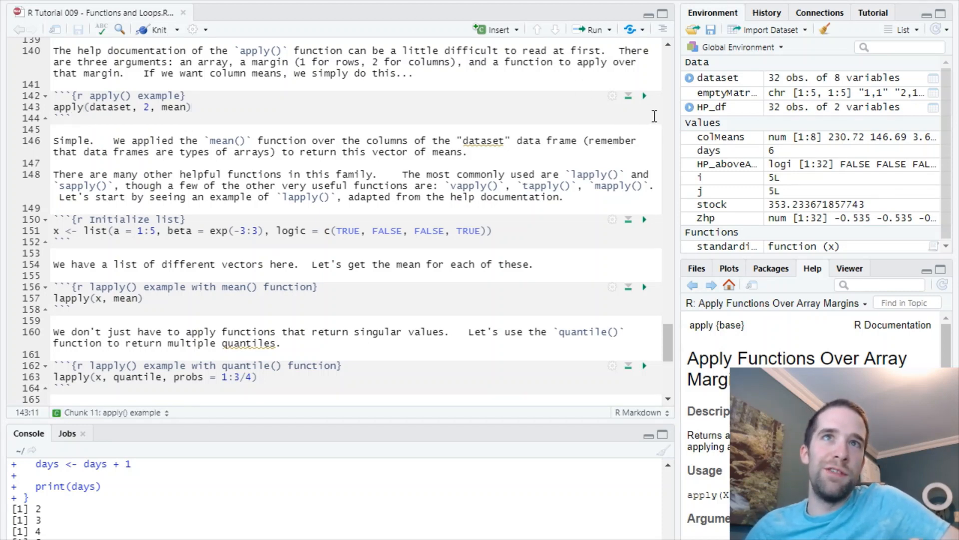
left_click(645, 95)
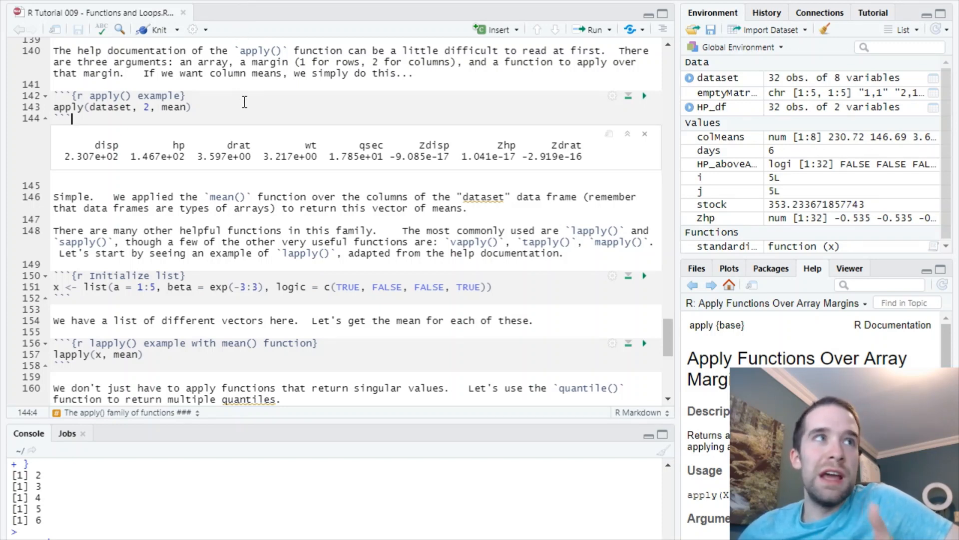
left_click(184, 96)
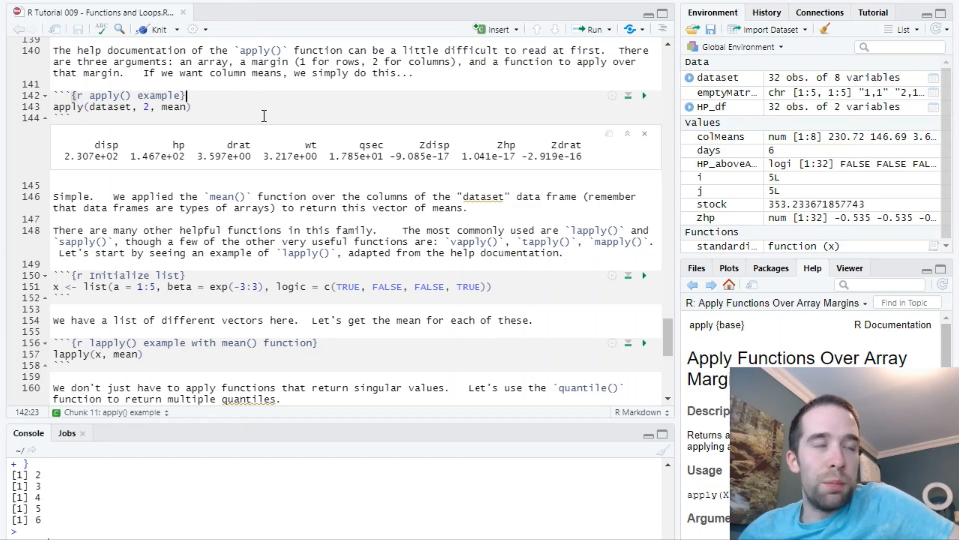
scroll("down", 3)
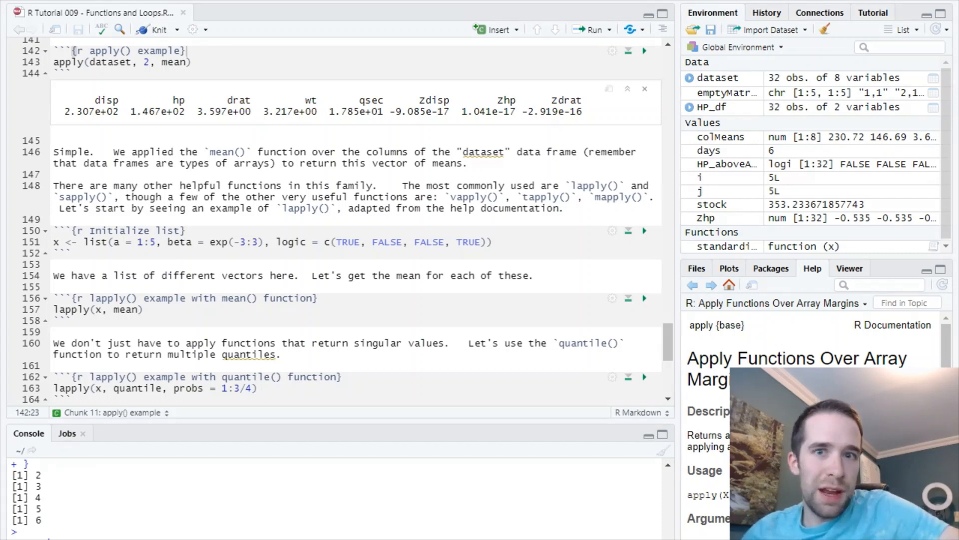
mouse_move(484, 211)
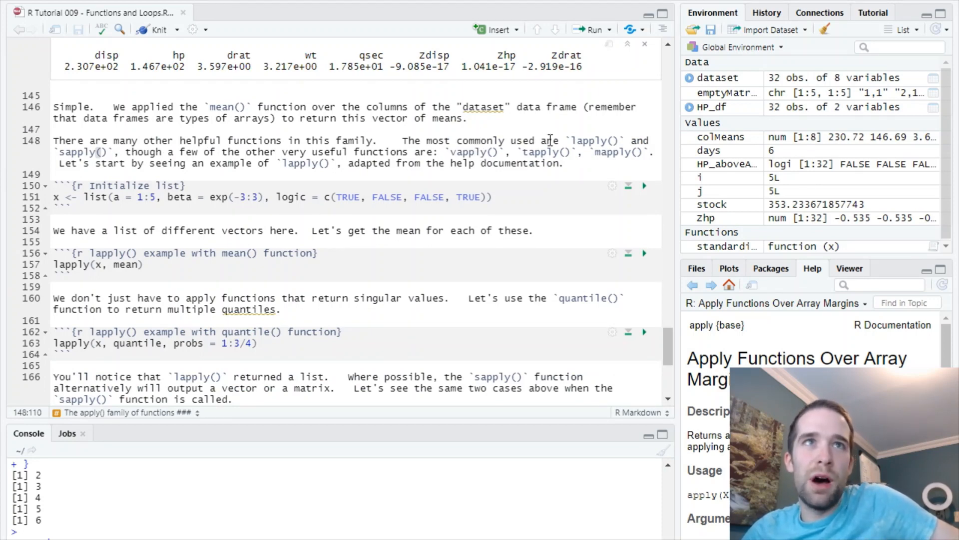
mouse_move(619, 132)
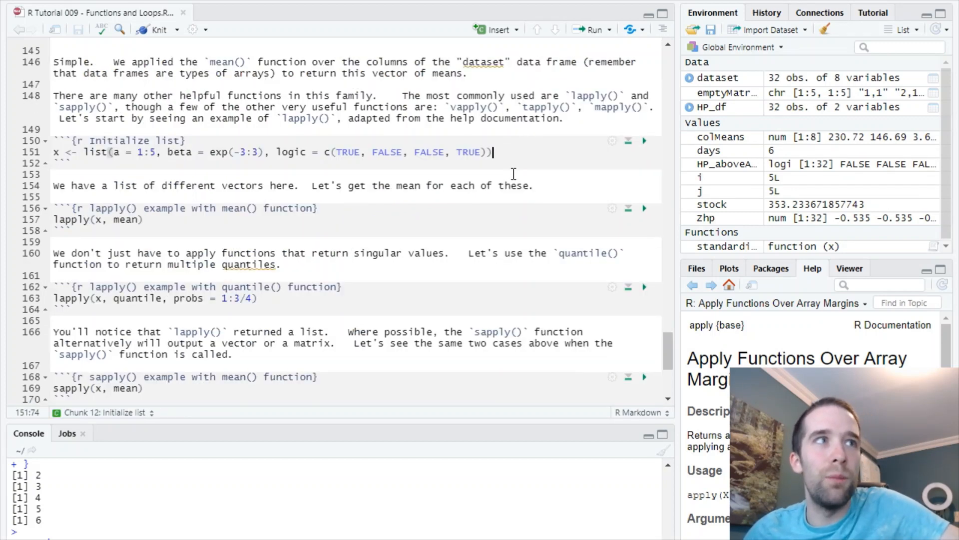
- Run the Initialize list chunk, adding x as a List of 3 to the environment
scroll("down", 3)
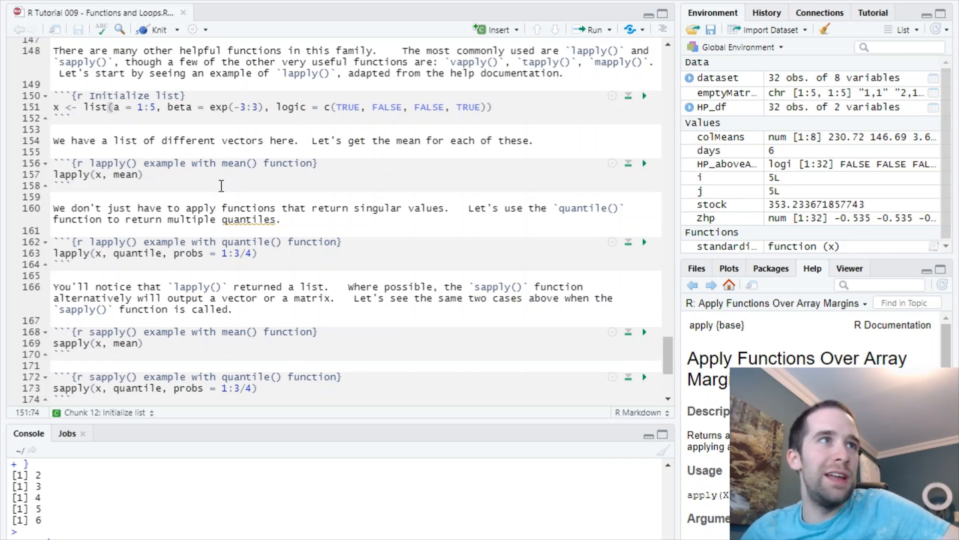
left_click(170, 107)
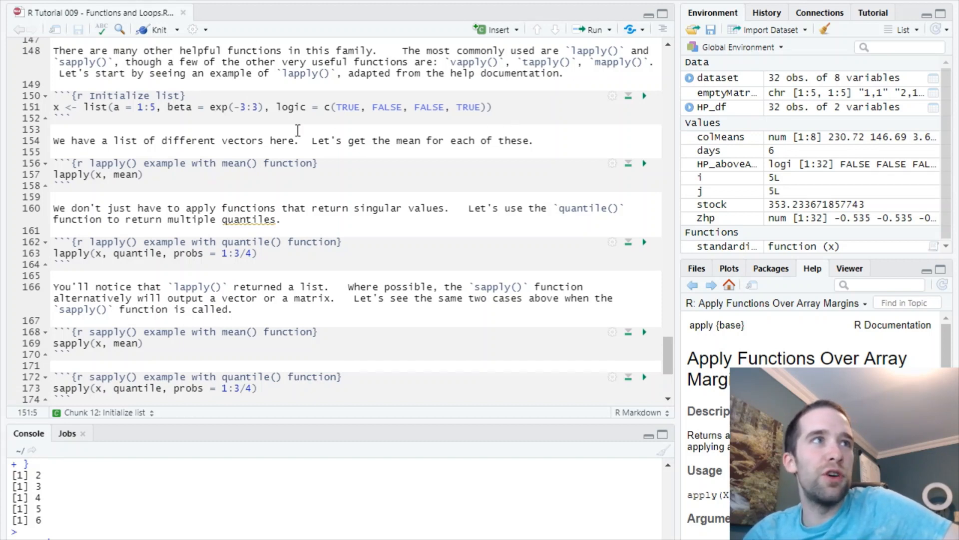
left_click(103, 107)
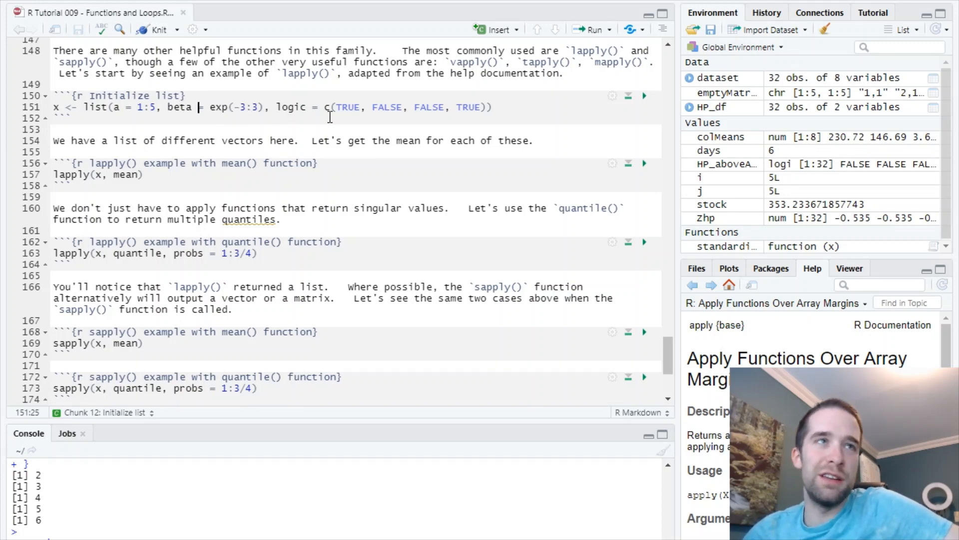
mouse_move(456, 145)
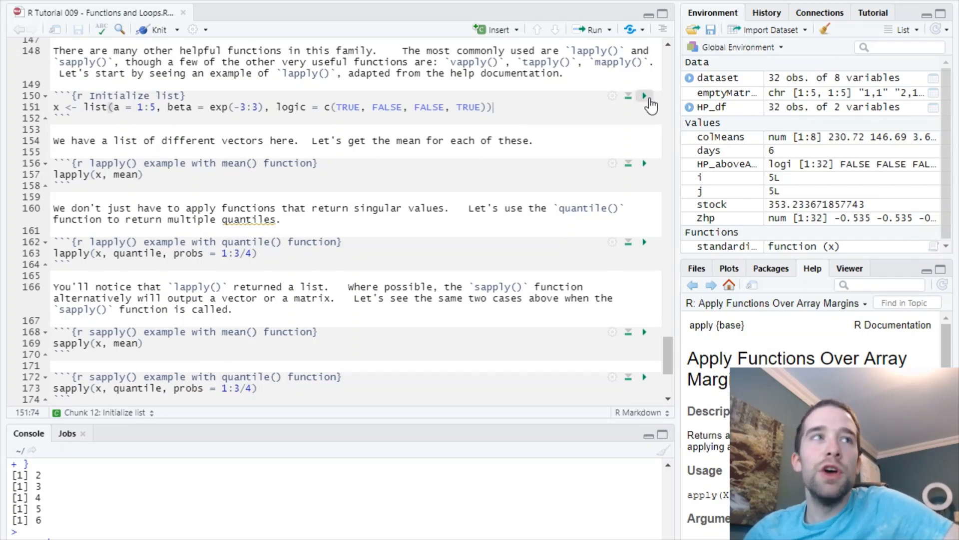
left_click(645, 95)
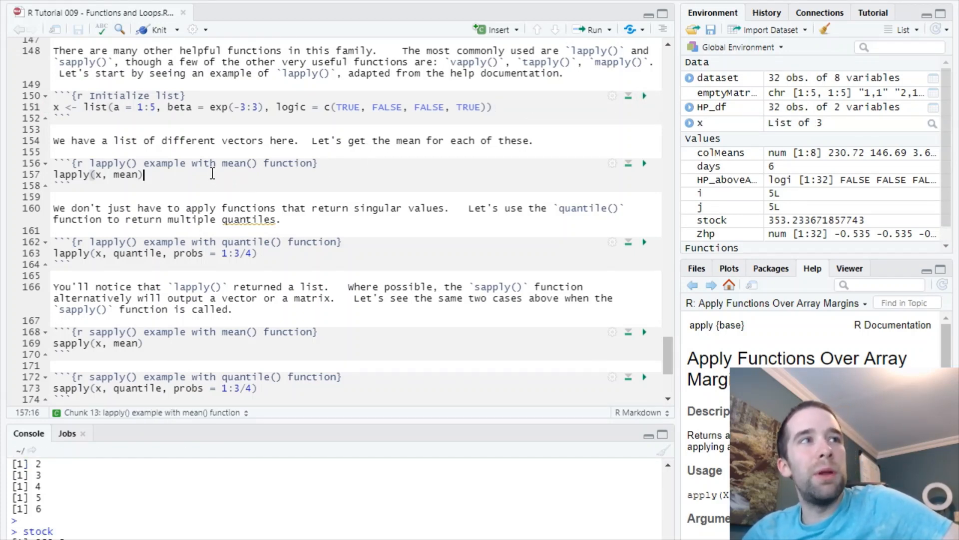
scroll("down", 3)
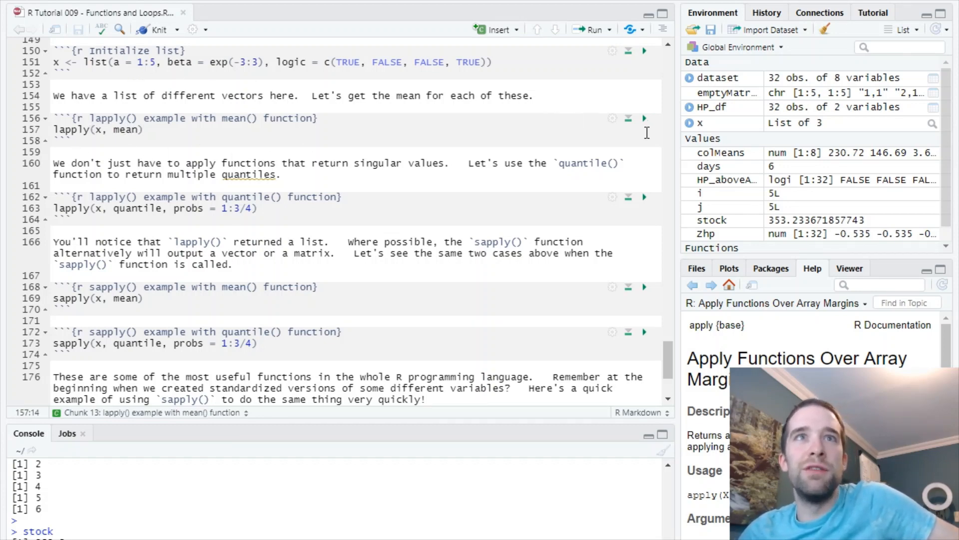
- Run the lapply() mean chunk to list means of a (3), beta (4.535), logic (0.5)
left_click(644, 118)
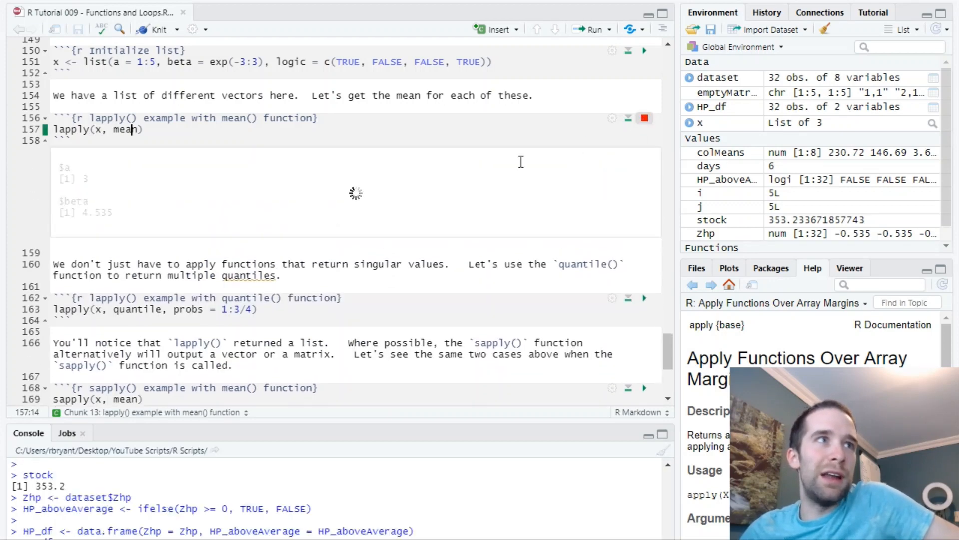
left_click(645, 118)
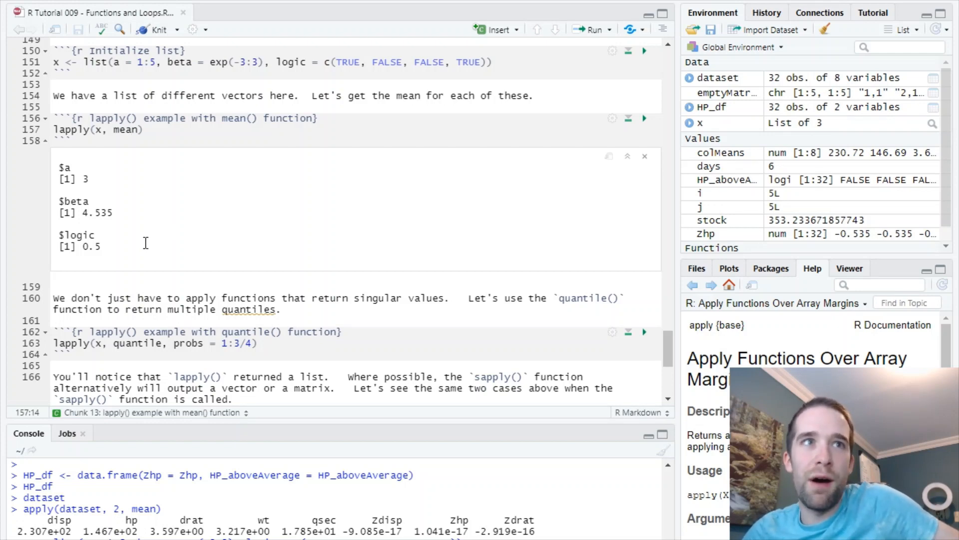
mouse_move(119, 212)
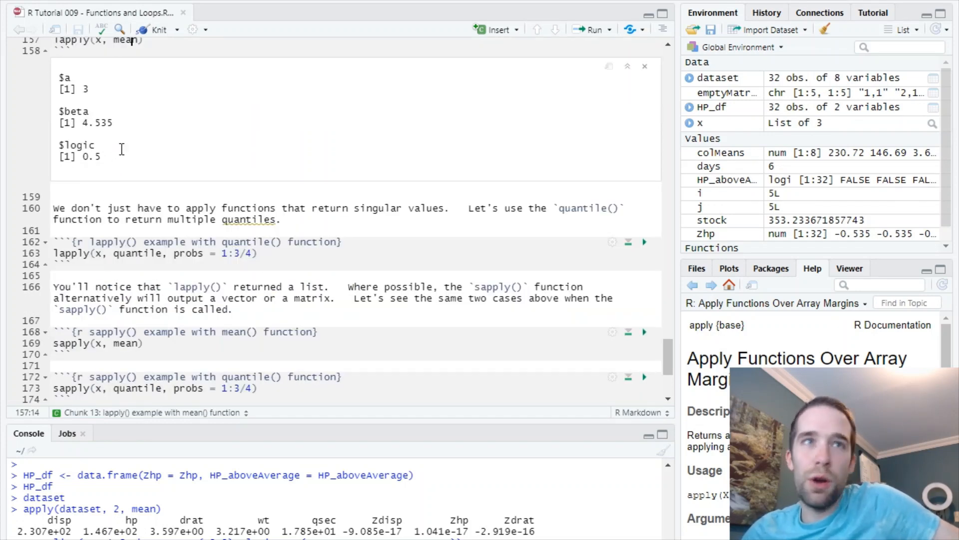
mouse_move(301, 201)
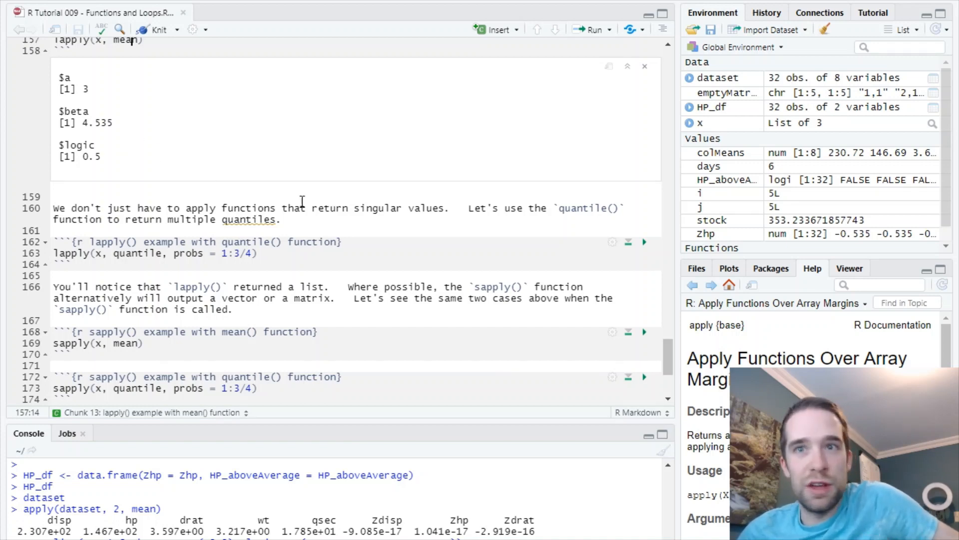
left_click(262, 254)
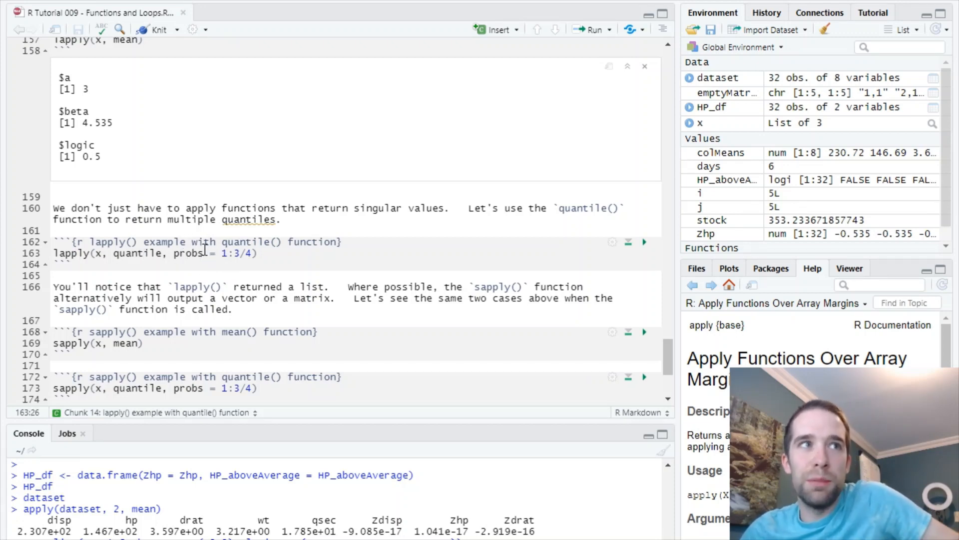
left_click(144, 253)
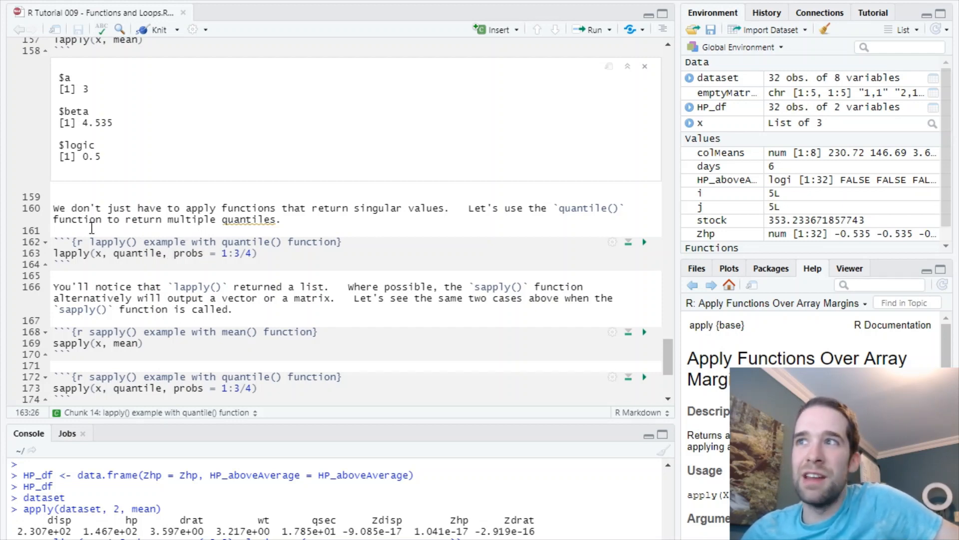
- Run the lapply() quantile chunk for 25%, 50%, 75% quantiles, then scroll toward sapply() chunks
scroll("down", 3)
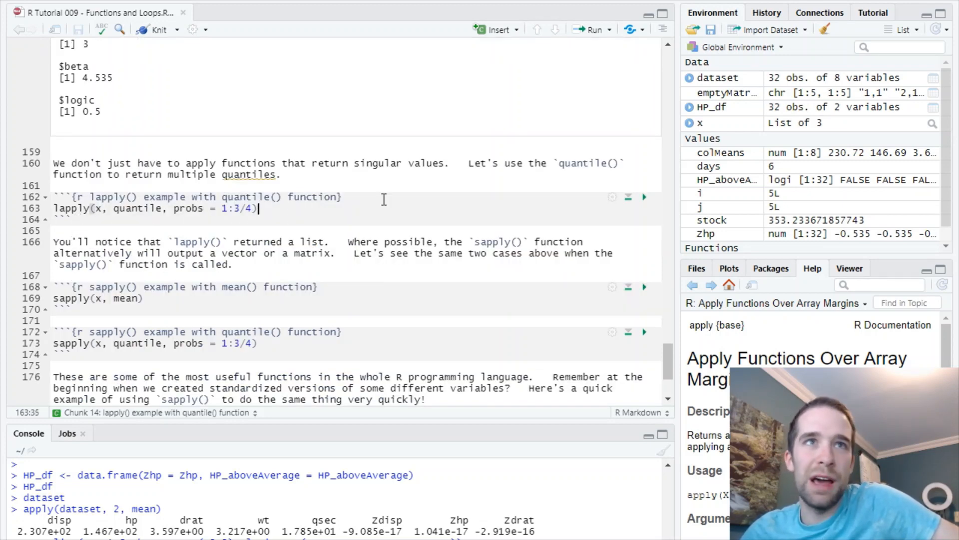
left_click(644, 196)
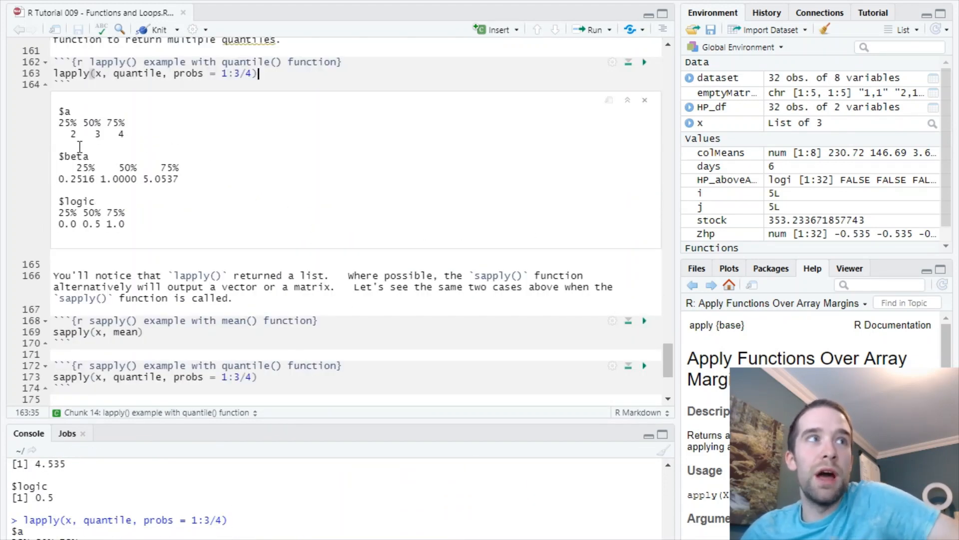
mouse_move(120, 137)
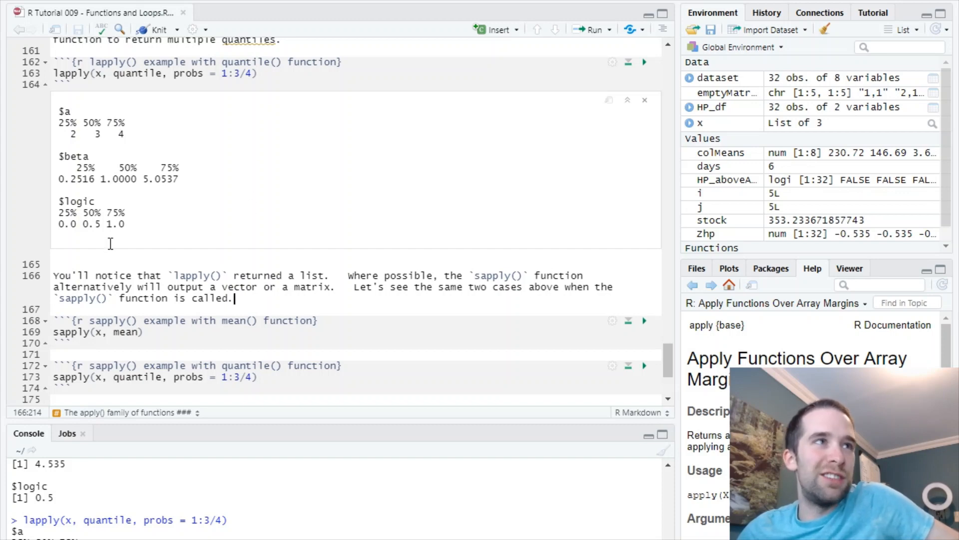
mouse_move(305, 112)
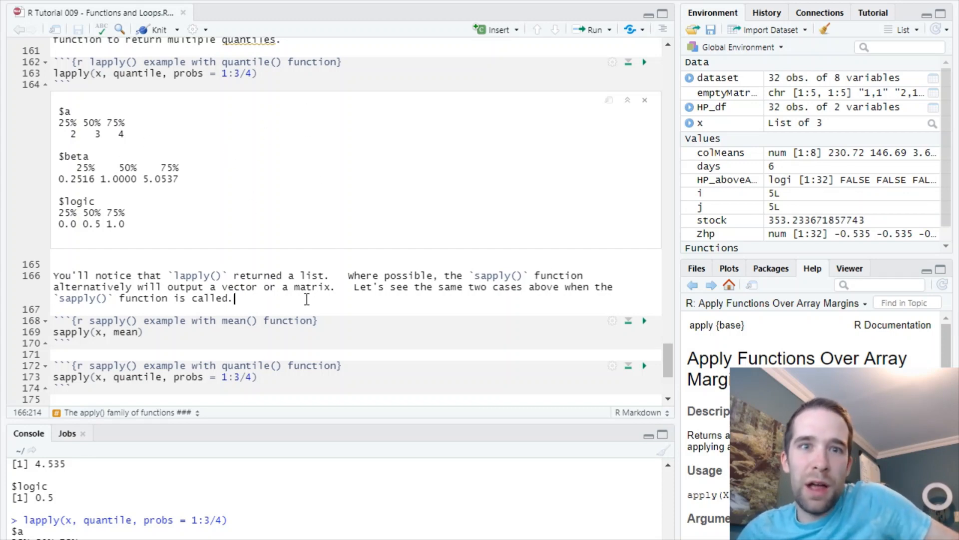
mouse_move(301, 319)
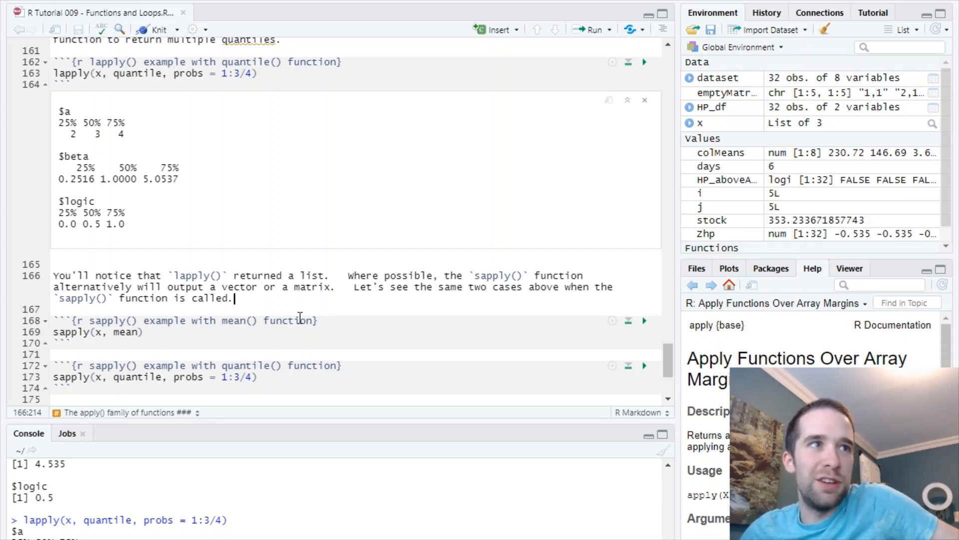
scroll("down", 3)
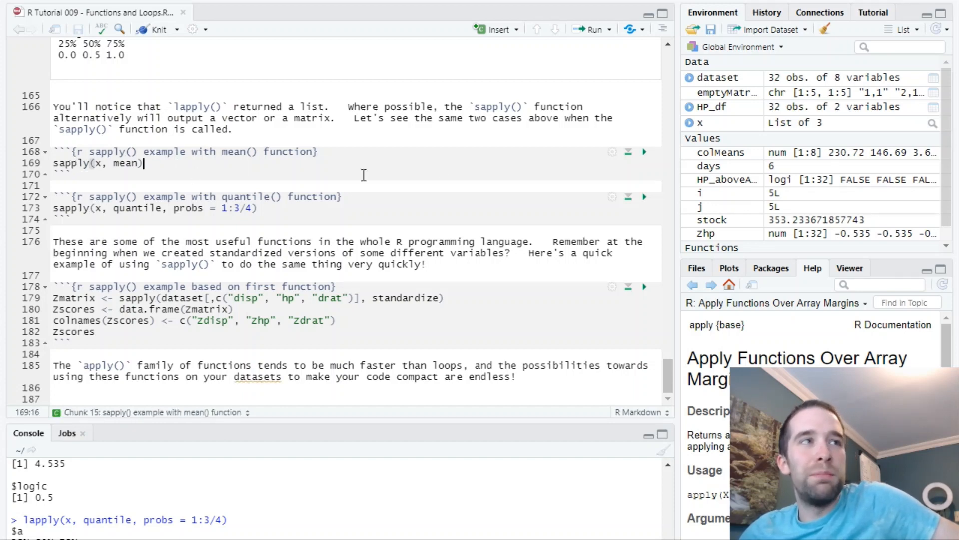
- Run the sapply() mean chunk, yielding the named vector a 3.000, beta 4.535, logic 0.500
left_click(644, 151)
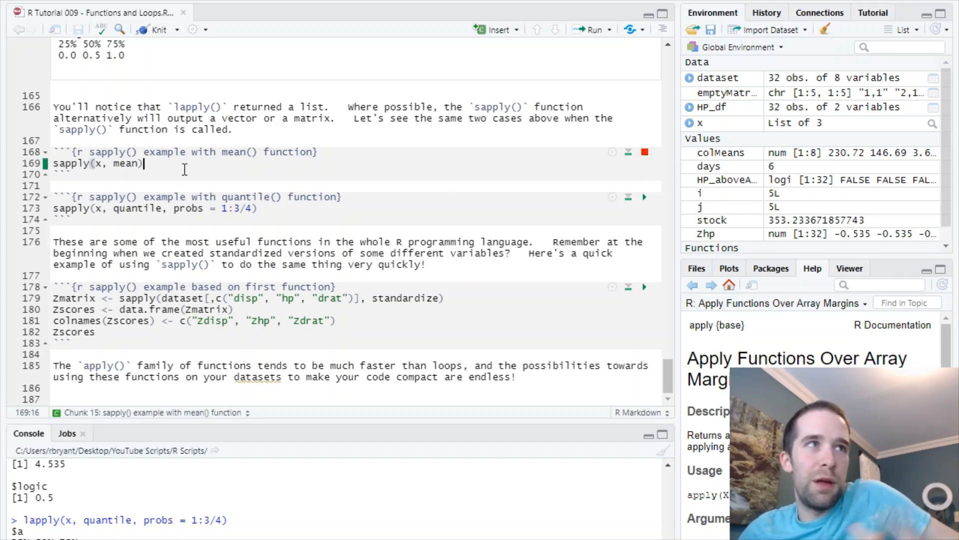
left_click(644, 152)
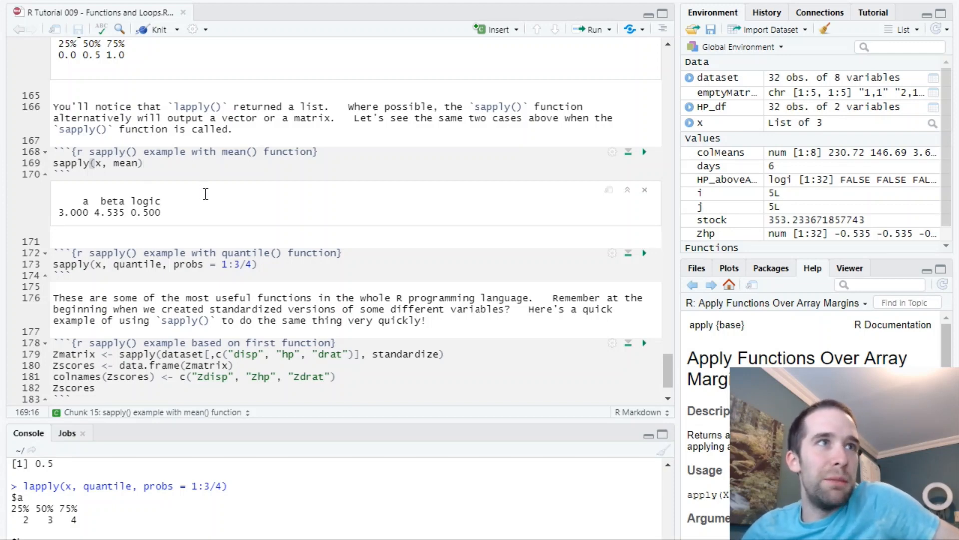
scroll("down", 3)
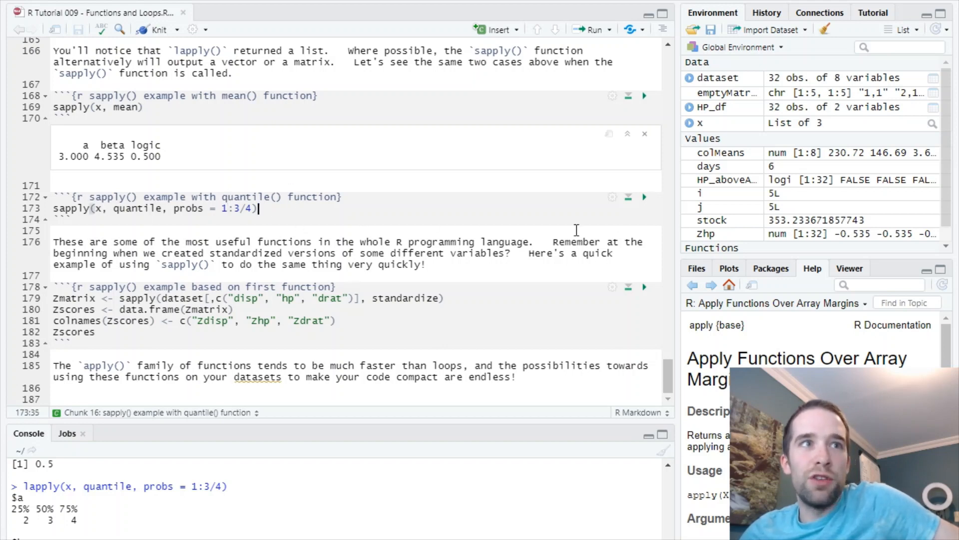
- Run the sapply() quantile chunk and scroll to its 25/50/75% quantile matrix
left_click(644, 197)
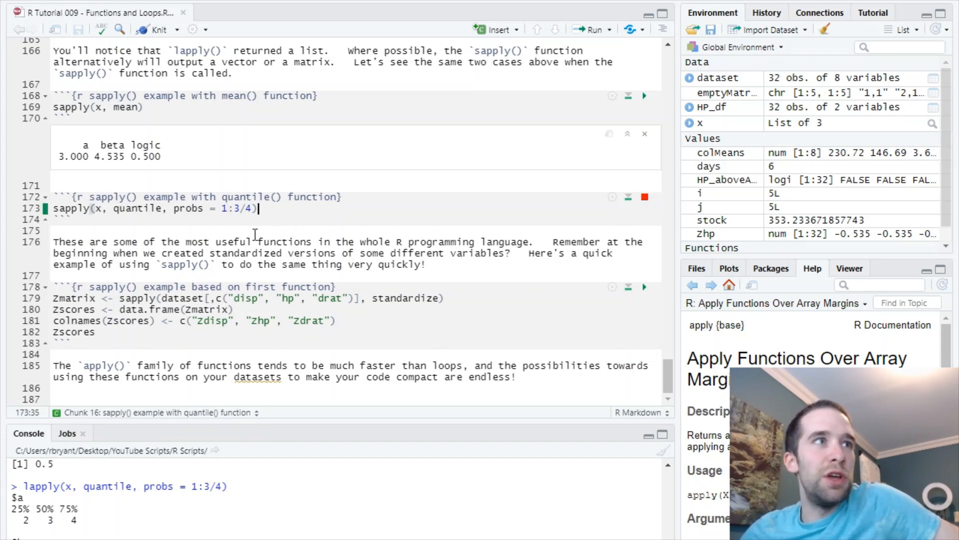
left_click(644, 196)
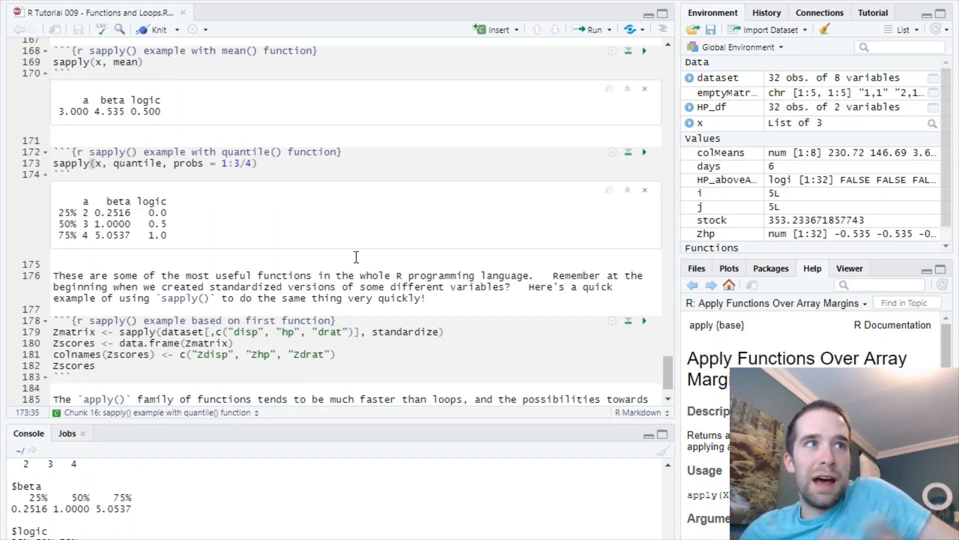
scroll("down", 3)
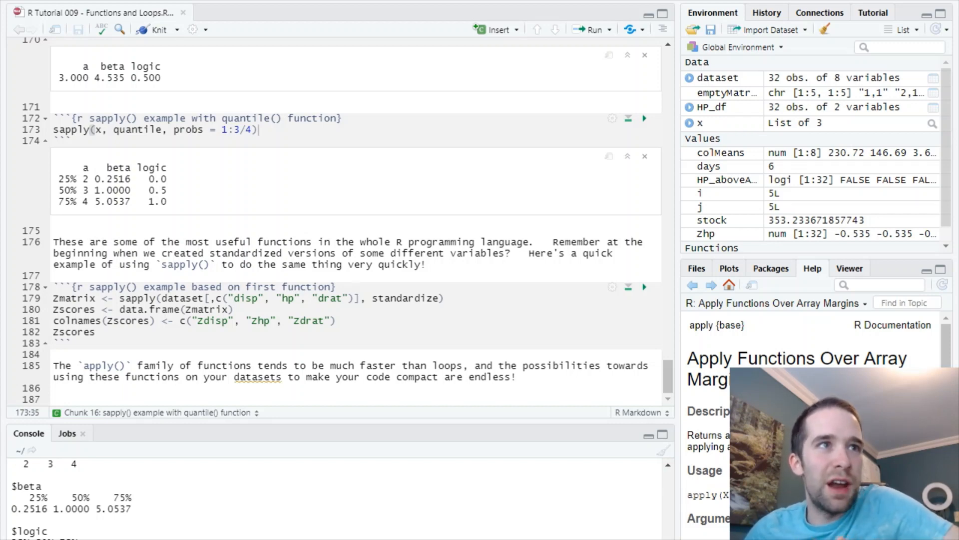
left_click(237, 309)
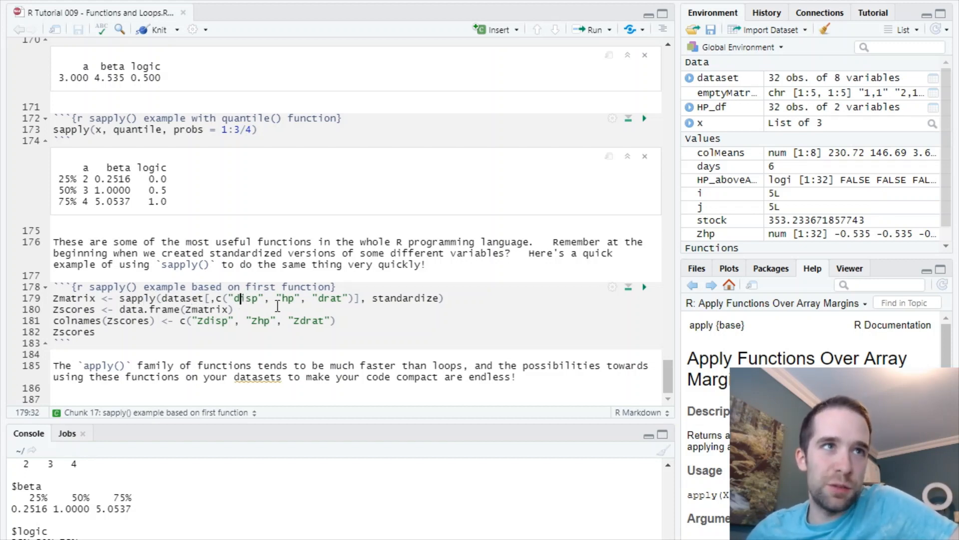
left_click(334, 298)
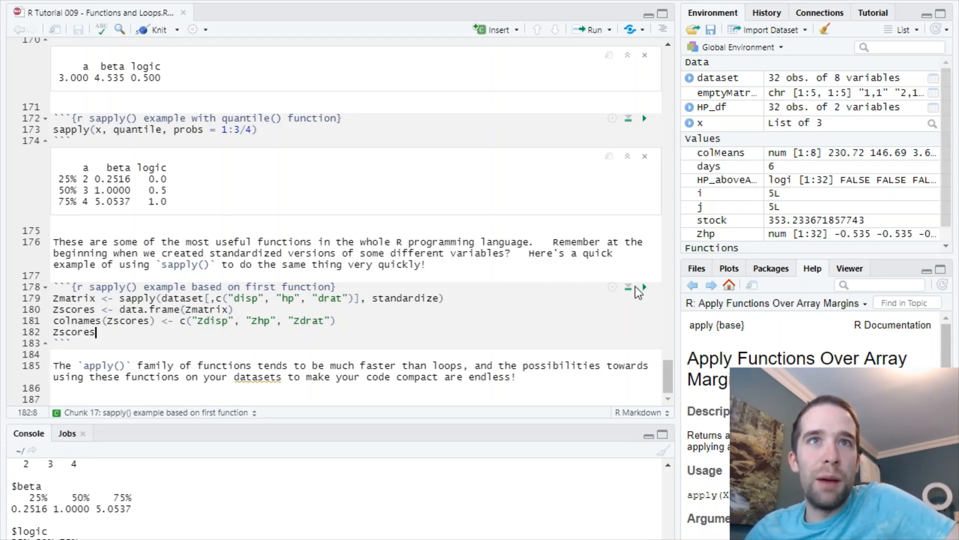
- Run the standardization sapply() chunk to build the 32-row Zdisp, Zhp, Zdrat Zscores table
left_click(644, 286)
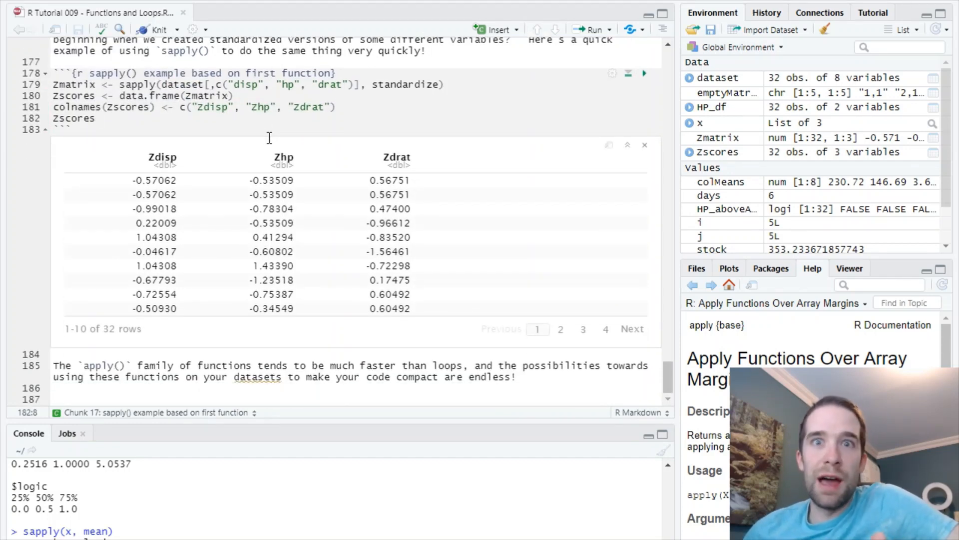
mouse_move(286, 134)
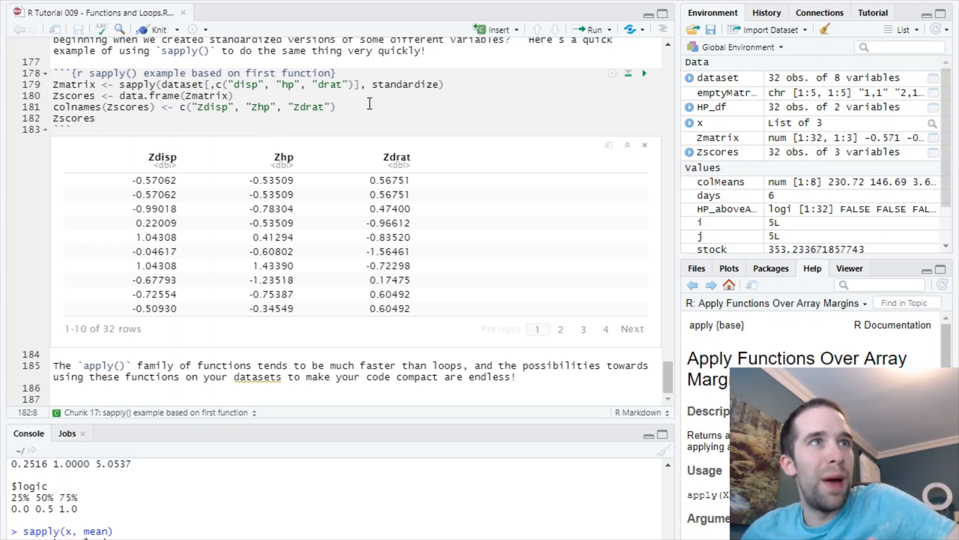
mouse_move(368, 116)
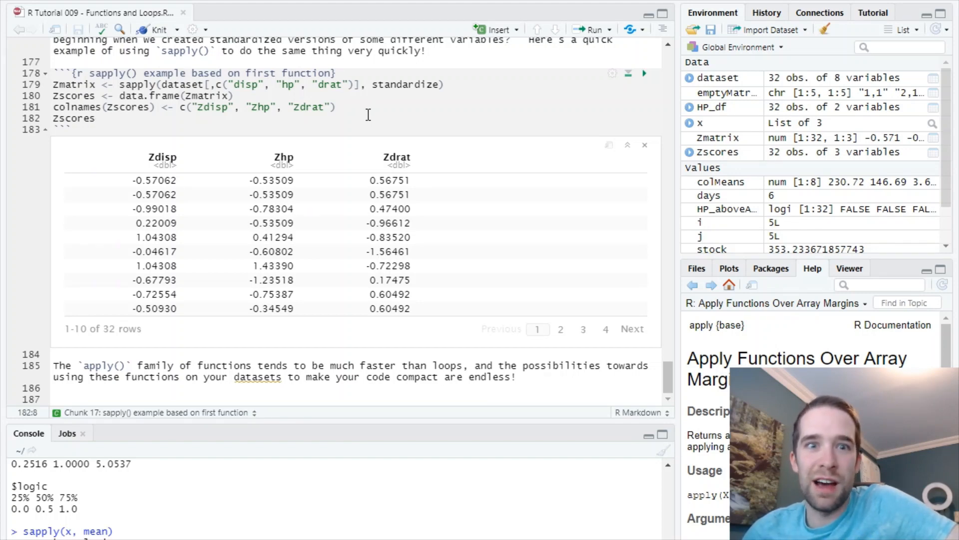